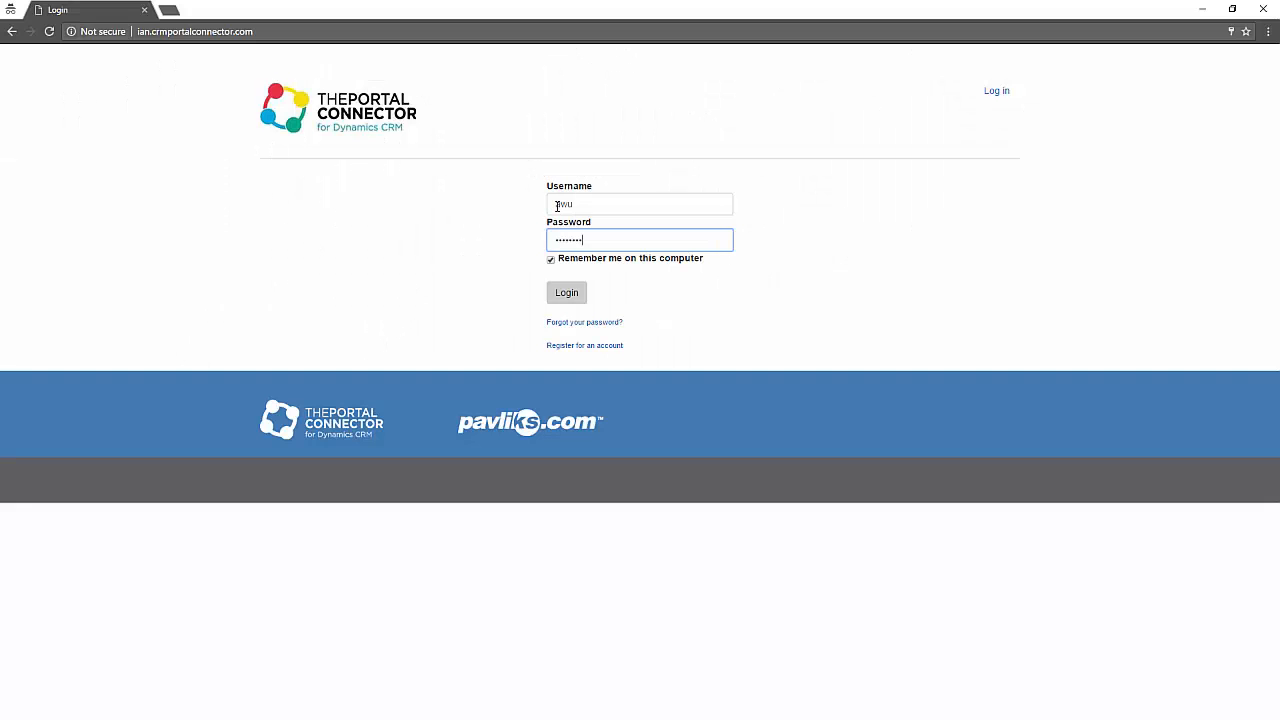
# - Sign in to the portal dashboard and list the available profile pages from the Profile menu
pyautogui.click(566, 292)
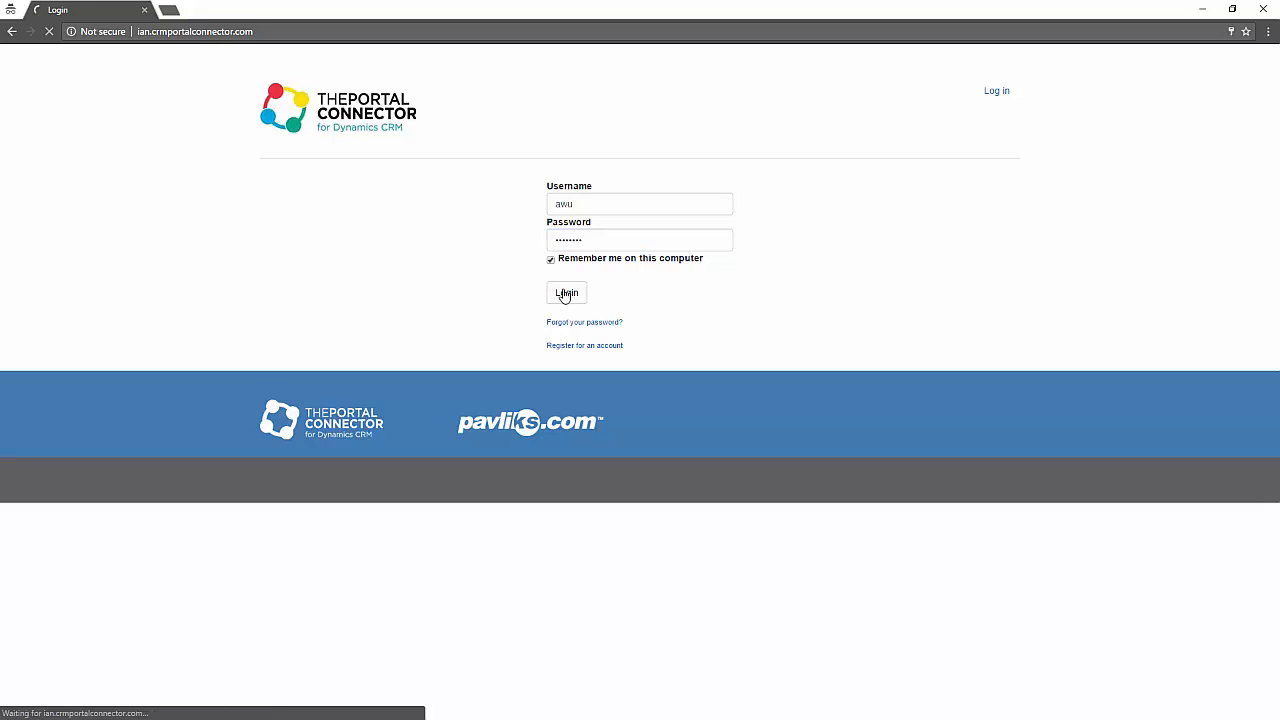
pyautogui.click(566, 292)
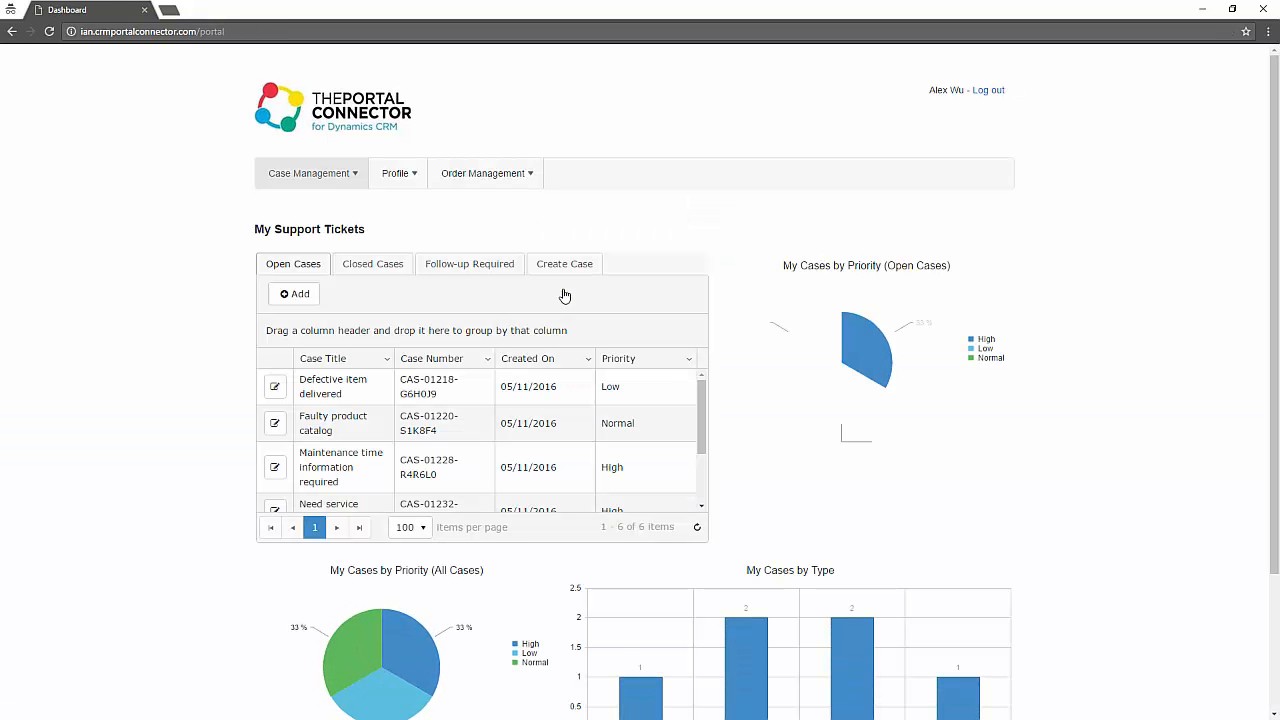
pyautogui.click(398, 172)
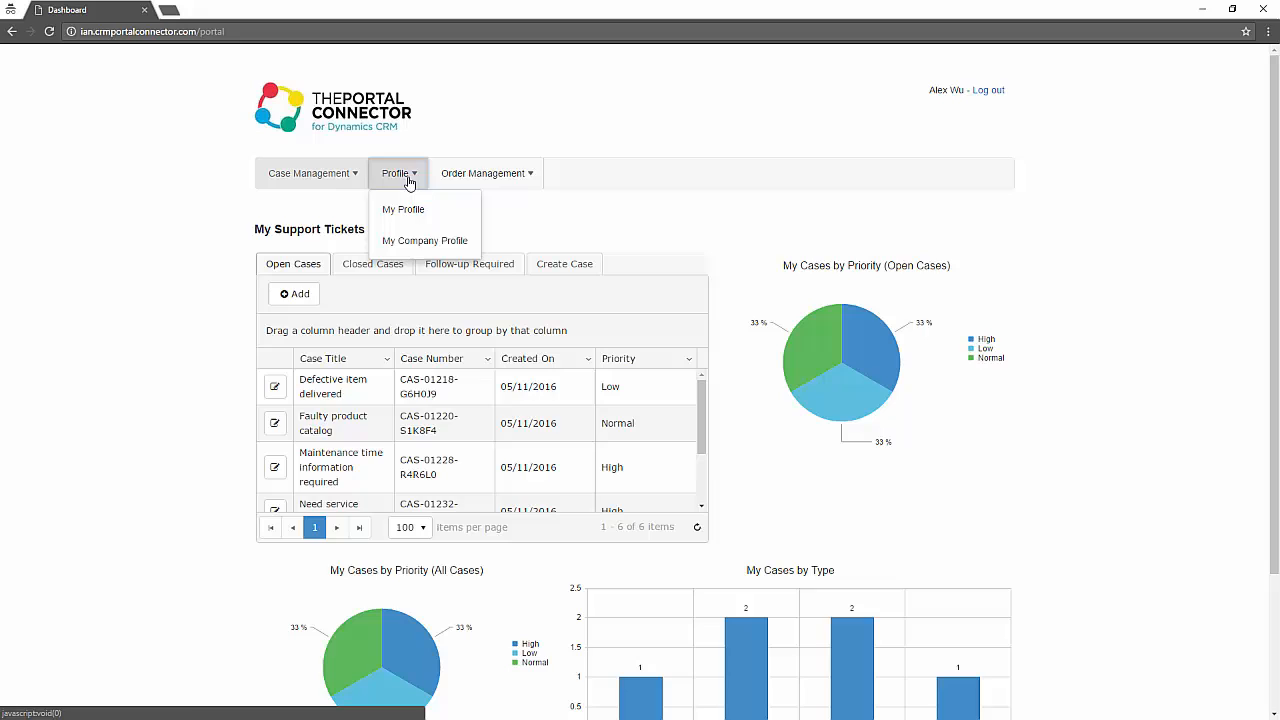
pyautogui.click(404, 210)
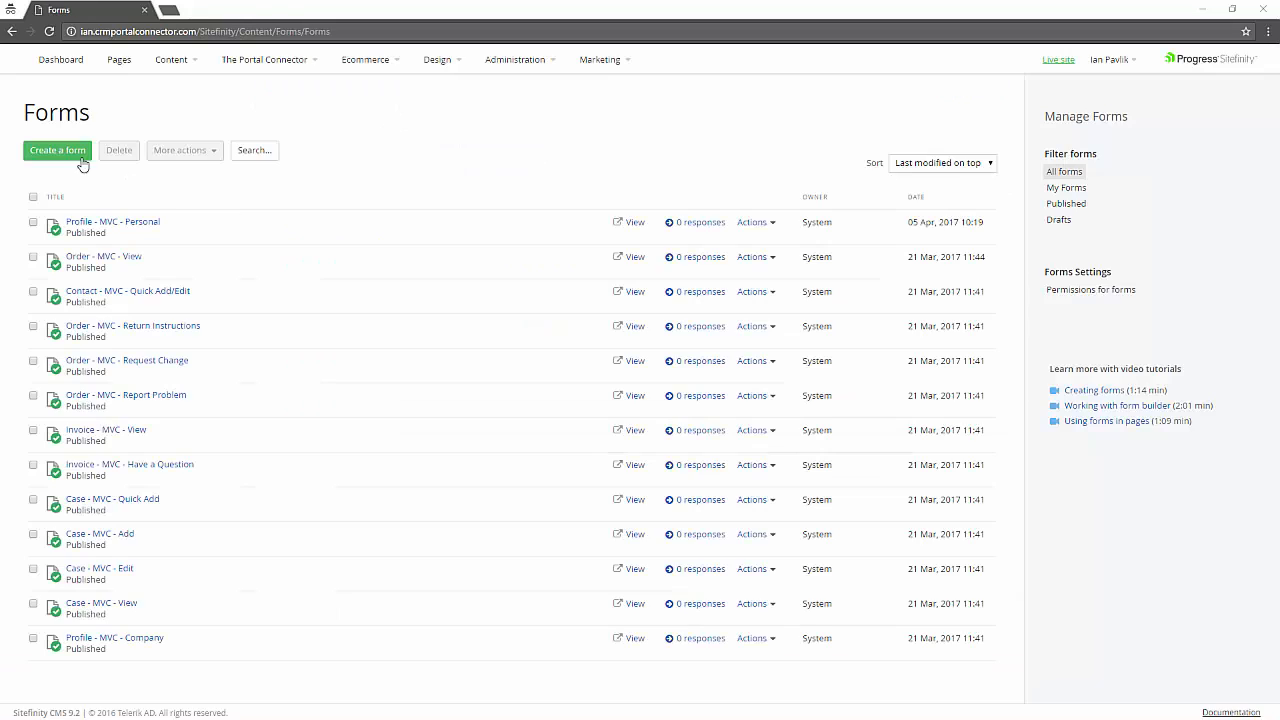
# - Create a new form titled 'NEW Personal Profile' and go to add its content
pyautogui.click(56, 150)
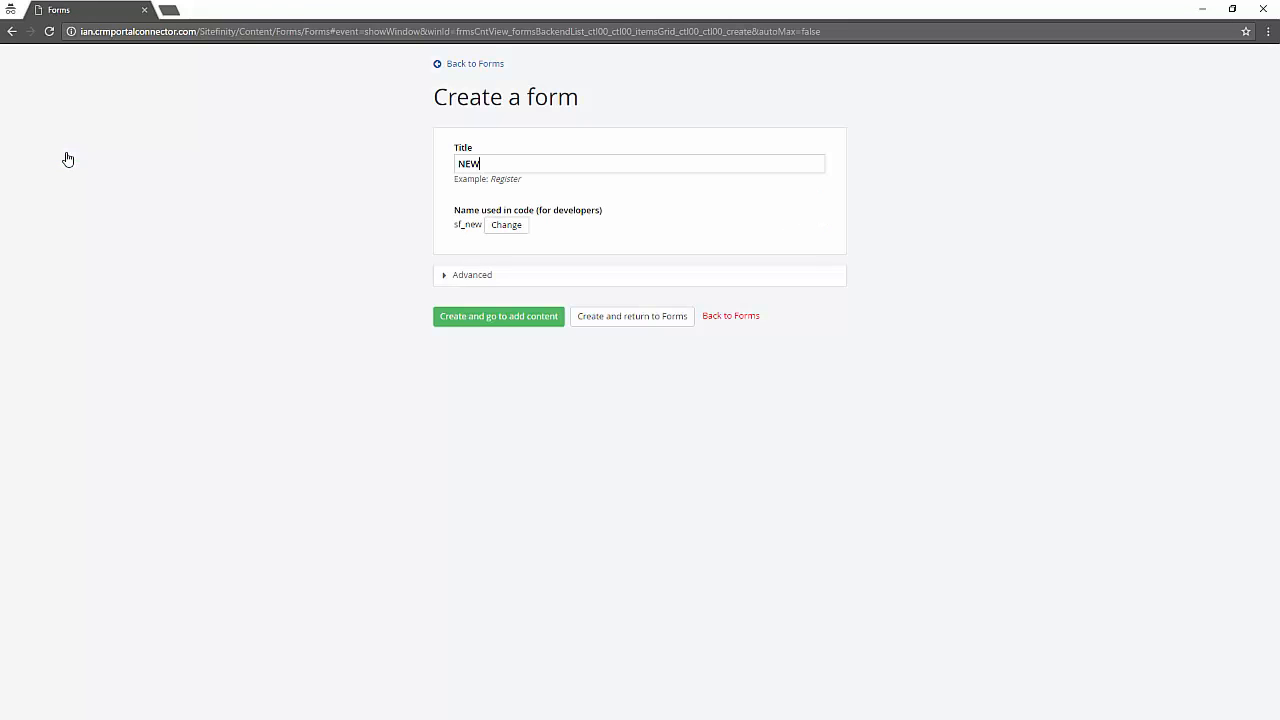
pyautogui.write('Personal Profile')
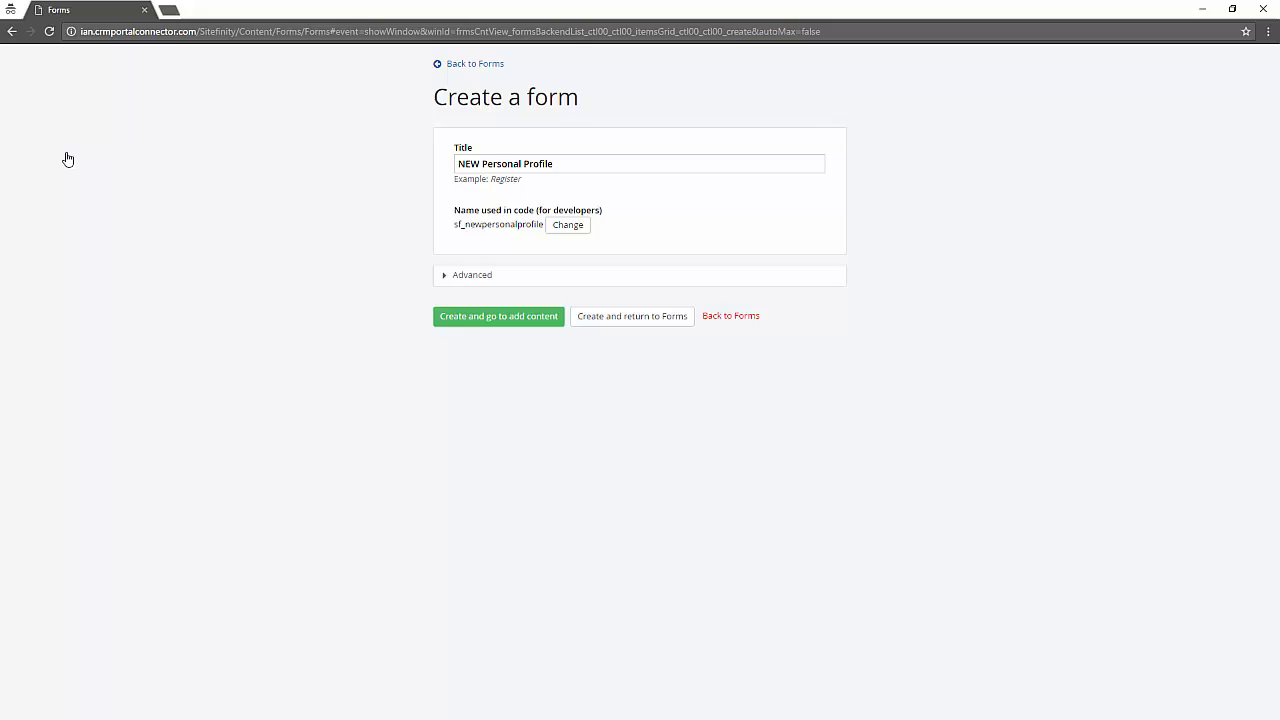
pyautogui.click(498, 316)
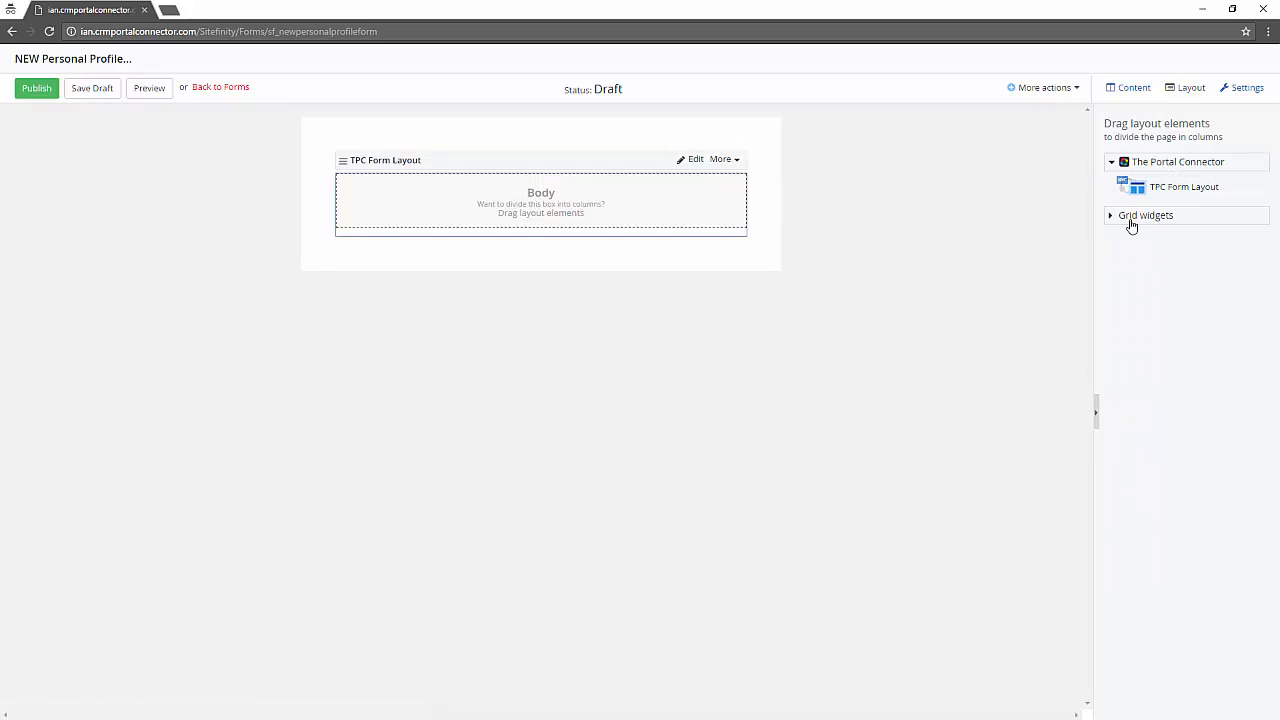
# - Add a grid-12 row, two grid-3+3+3+3 rows and a grid-8+4 row to the form body
pyautogui.click(1144, 216)
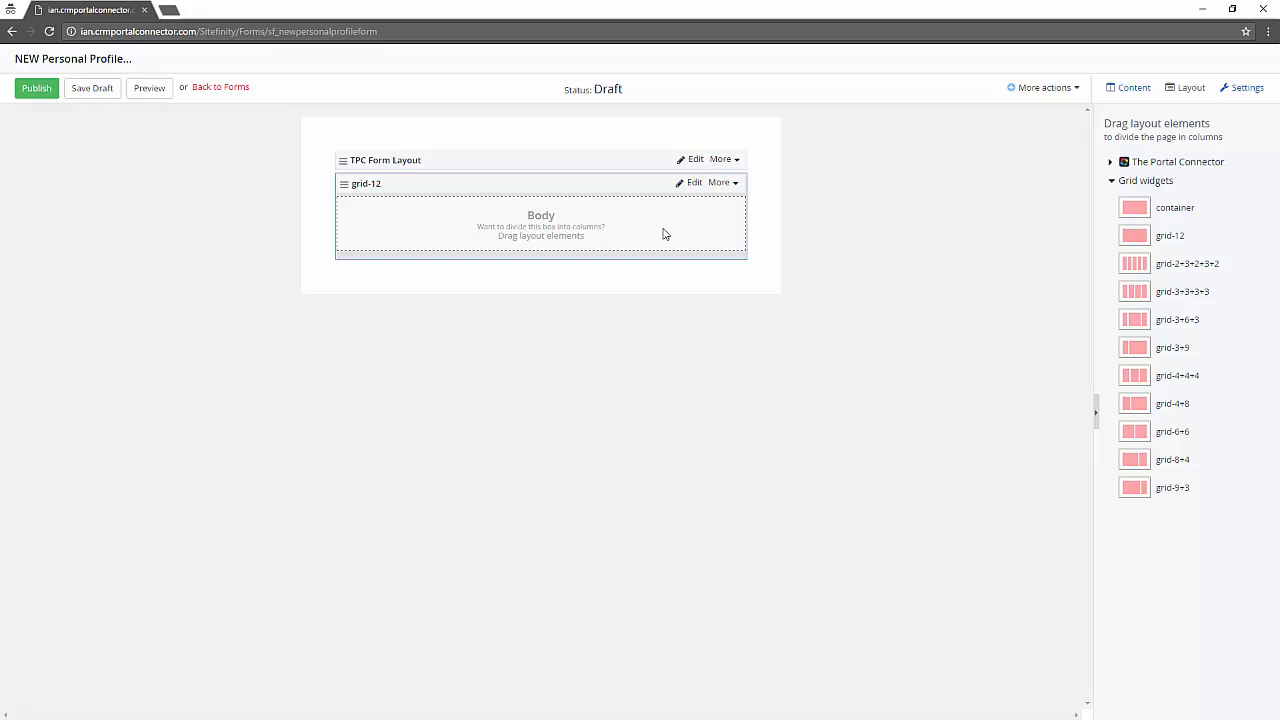
pyautogui.moveTo(1132, 292); pyautogui.dragTo(516, 244)
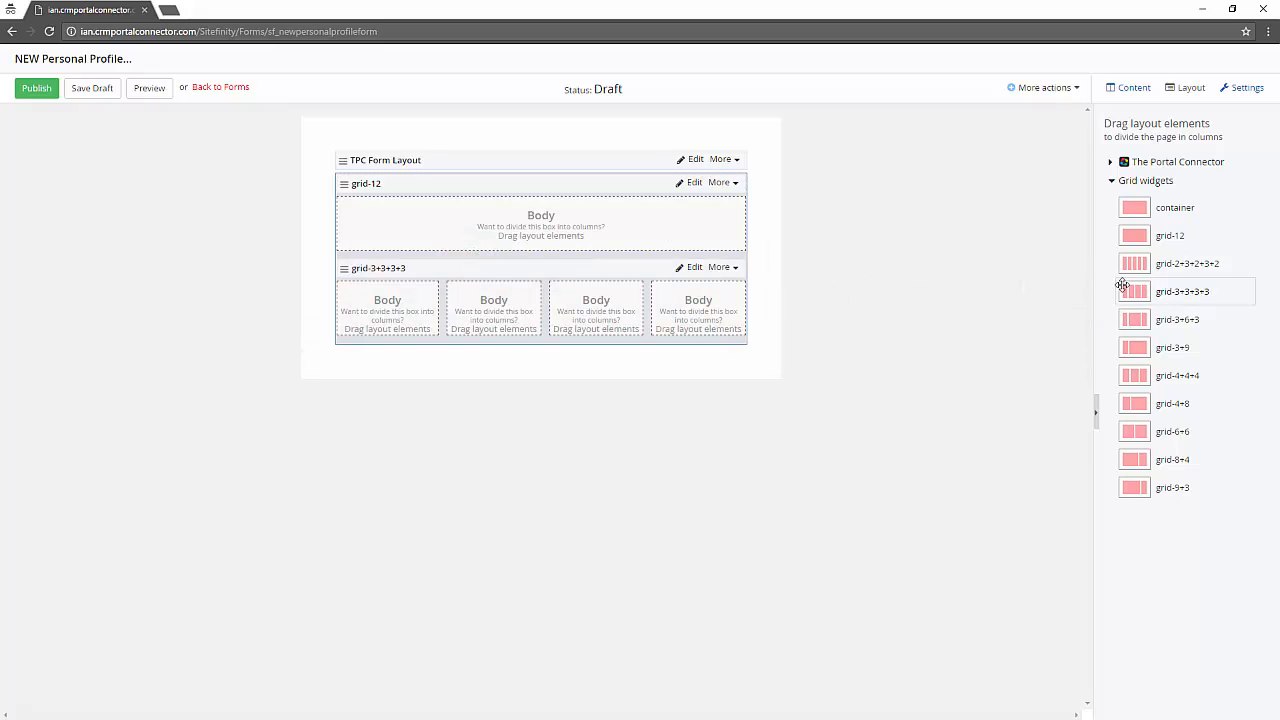
pyautogui.moveTo(1184, 292); pyautogui.dragTo(540, 380)
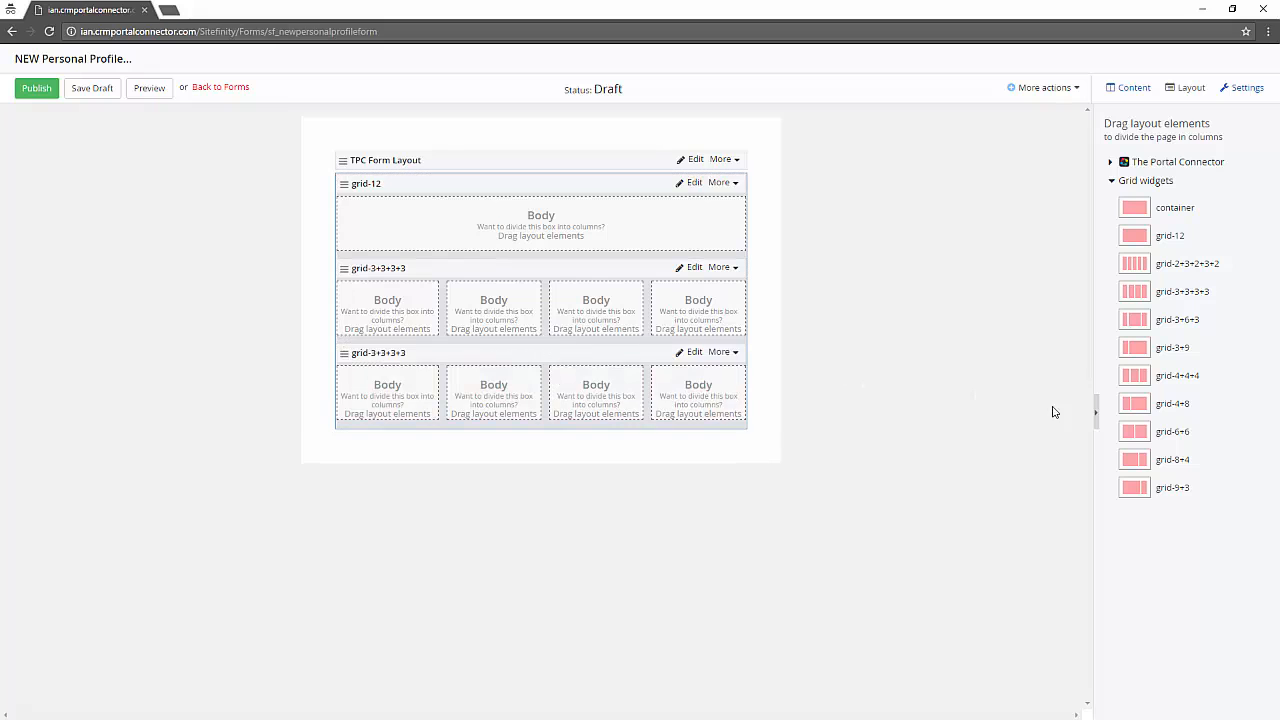
pyautogui.moveTo(1172, 458); pyautogui.dragTo(540, 480)
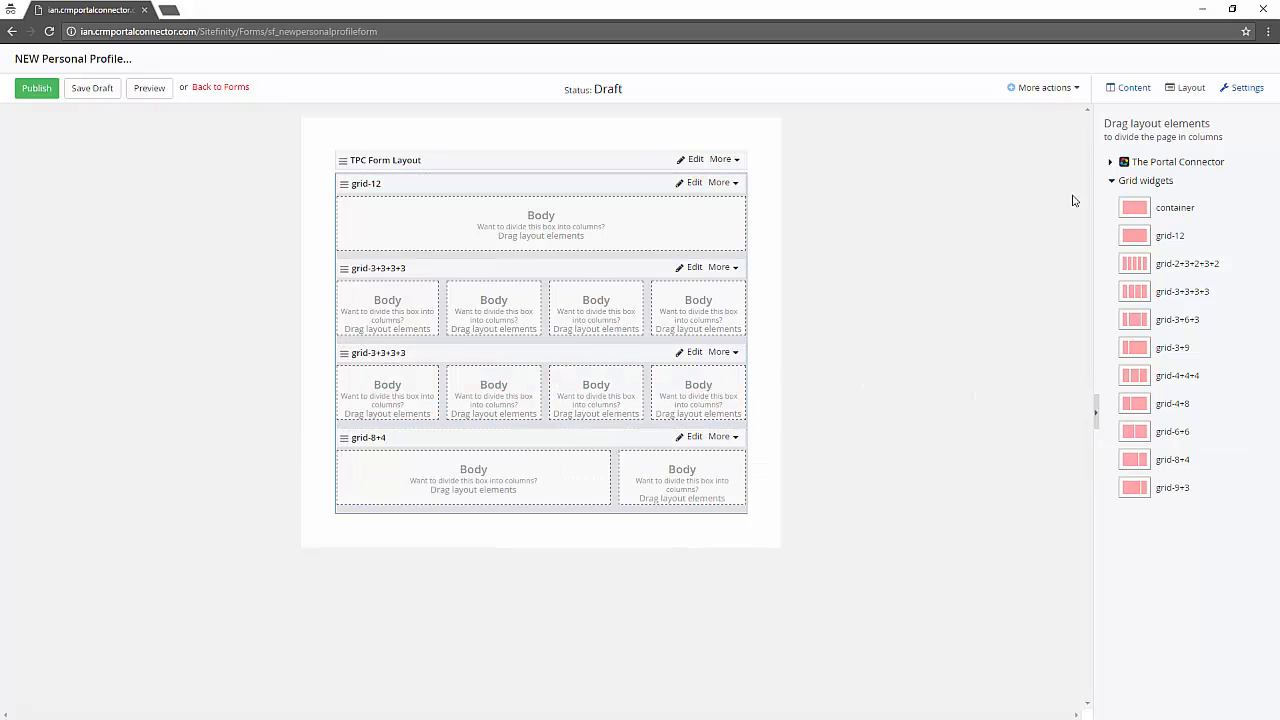
pyautogui.click(1132, 88)
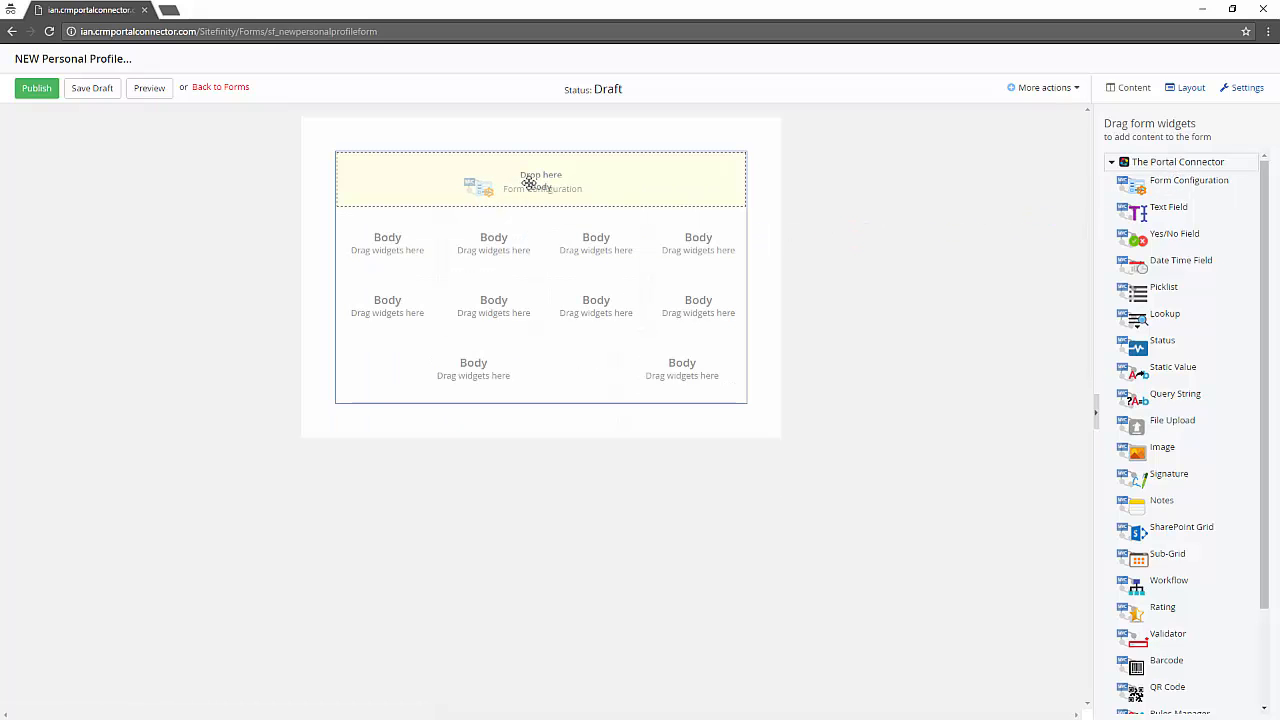
# - Add a Form Configuration set to the Contact entity, populated by the logged-in user's Contact Id
pyautogui.moveTo(1188, 180); pyautogui.dragTo(540, 180)
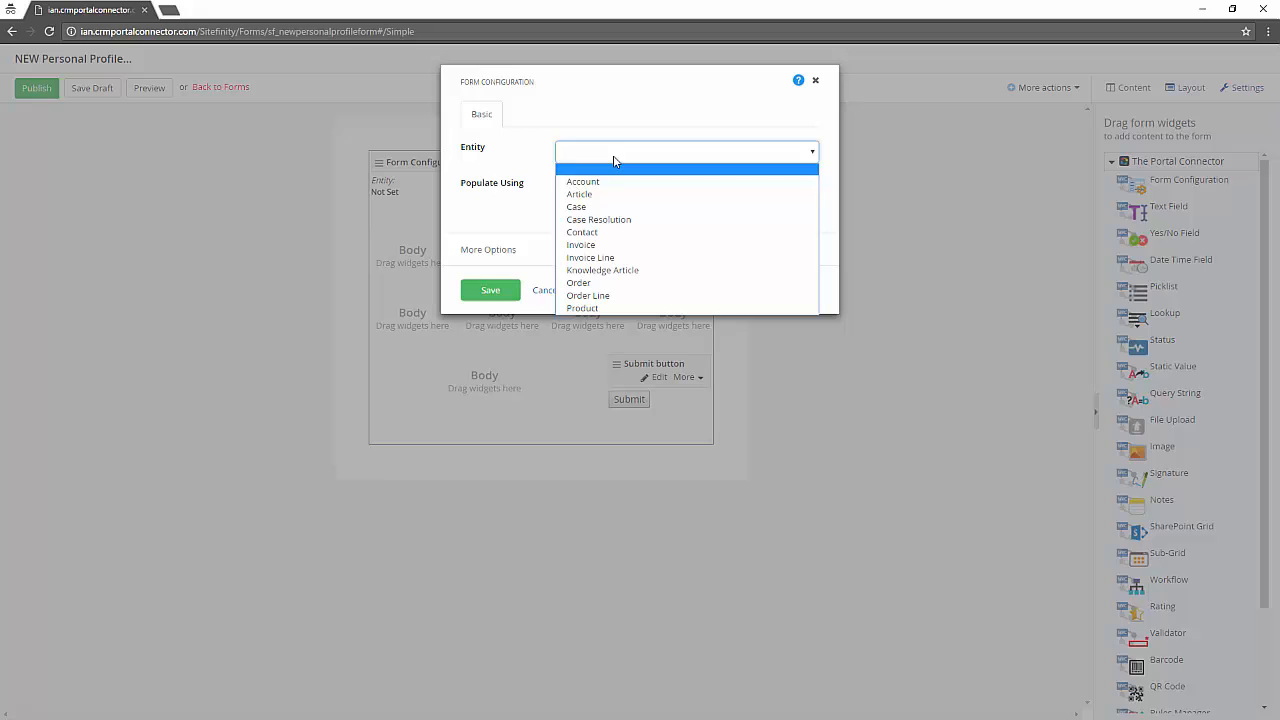
pyautogui.click(580, 232)
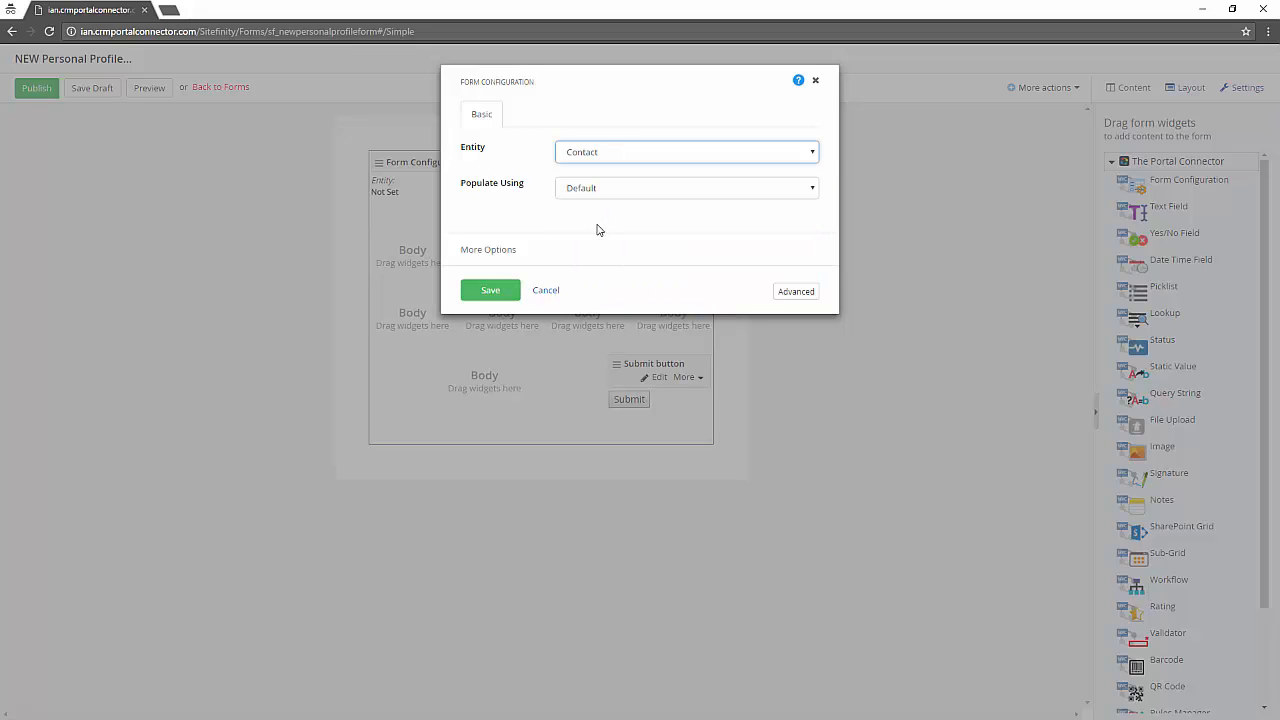
pyautogui.click(688, 188)
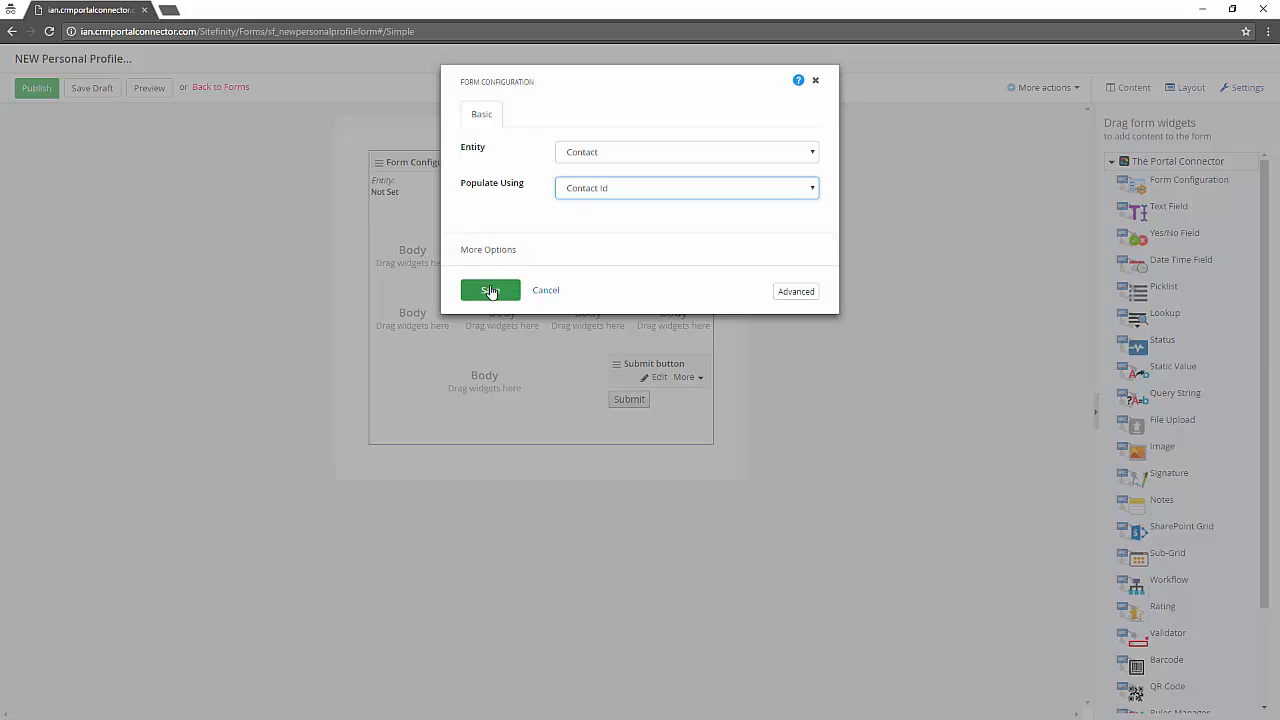
pyautogui.click(490, 290)
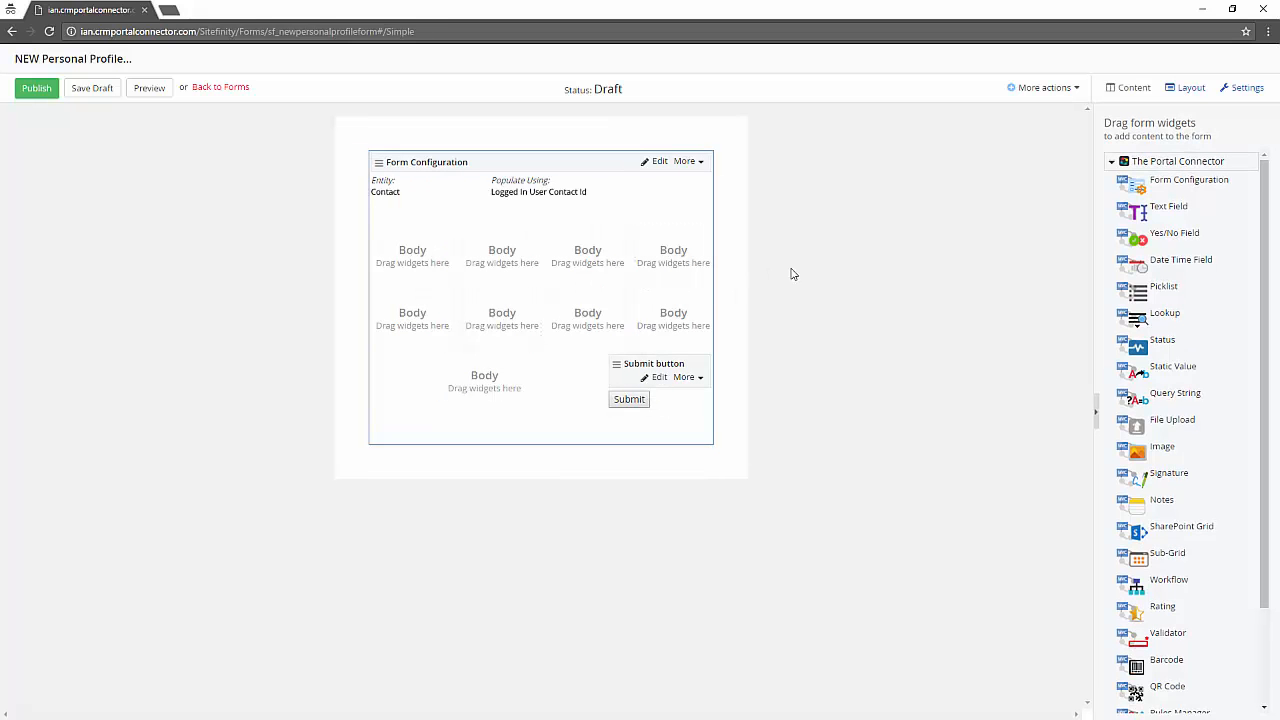
# - Place four Text Field widgets across the first four-column row
pyautogui.moveTo(1168, 206); pyautogui.dragTo(540, 248)
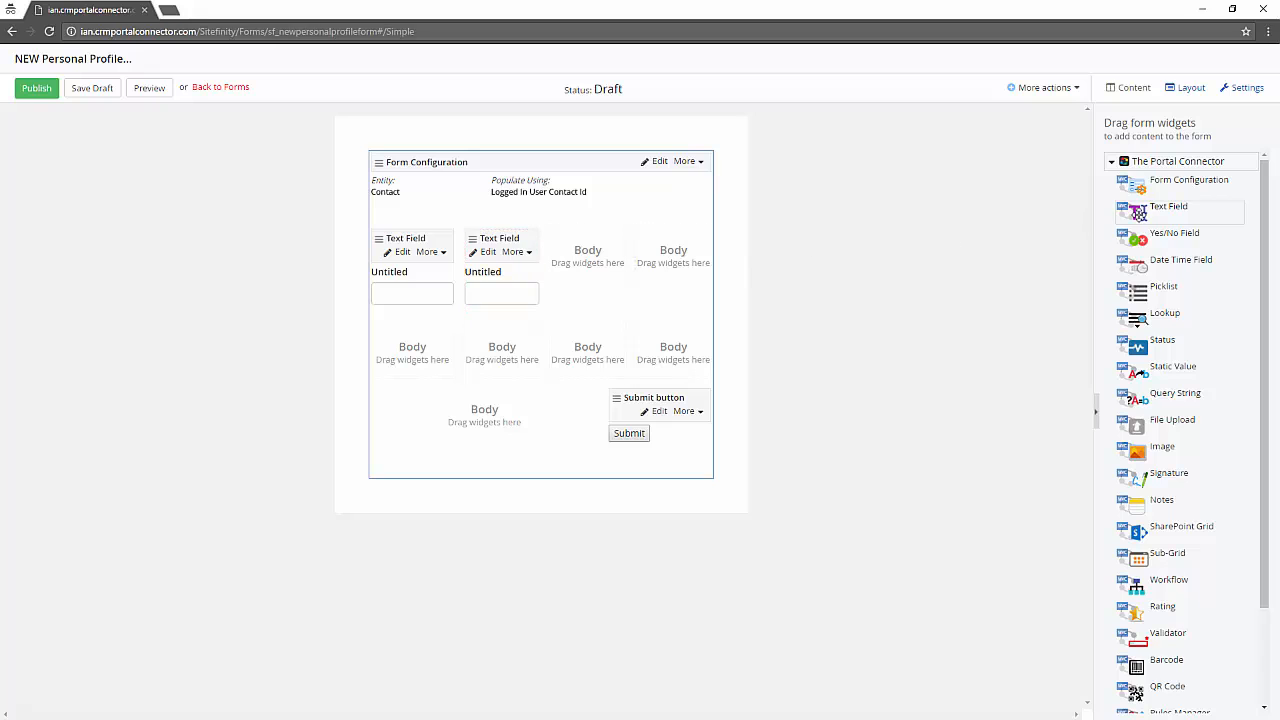
pyautogui.moveTo(1168, 206); pyautogui.dragTo(588, 250)
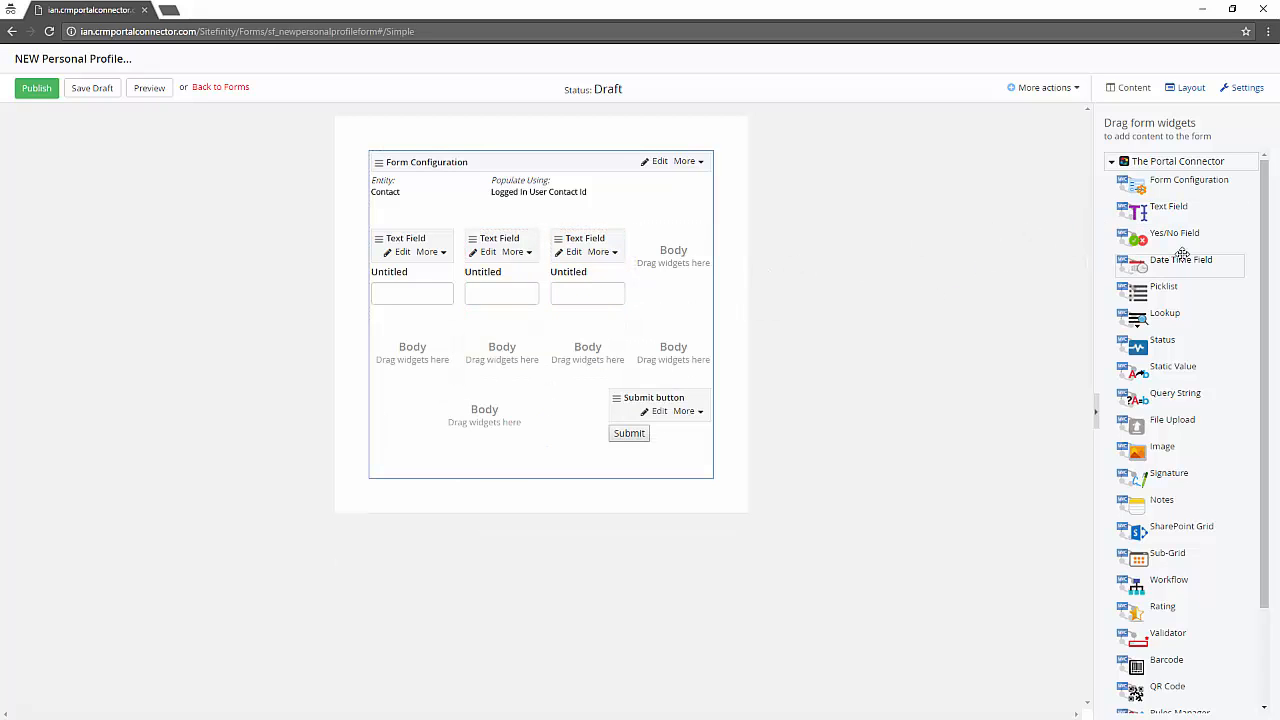
pyautogui.moveTo(1168, 206); pyautogui.dragTo(672, 258)
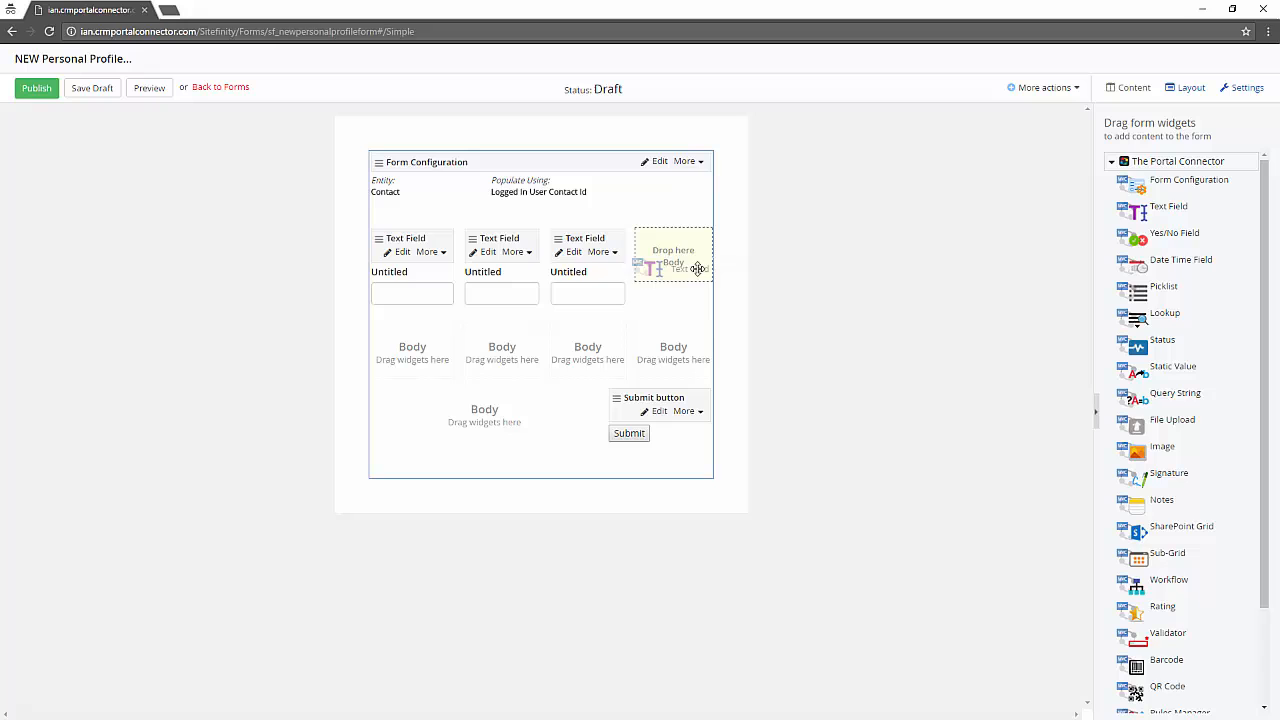
pyautogui.moveTo(1168, 206); pyautogui.dragTo(672, 260)
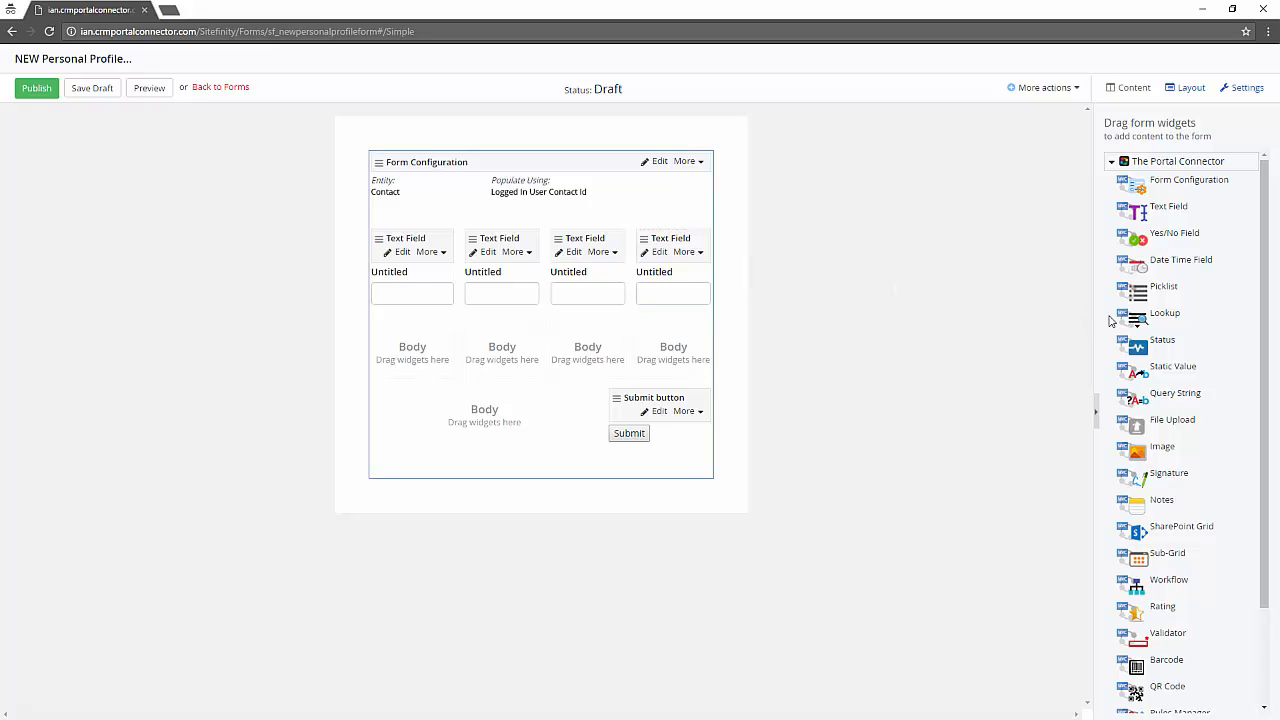
# - Fill the second row with a Lookup, two Picklists and a Rating widget
pyautogui.moveTo(1164, 312); pyautogui.dragTo(502, 356)
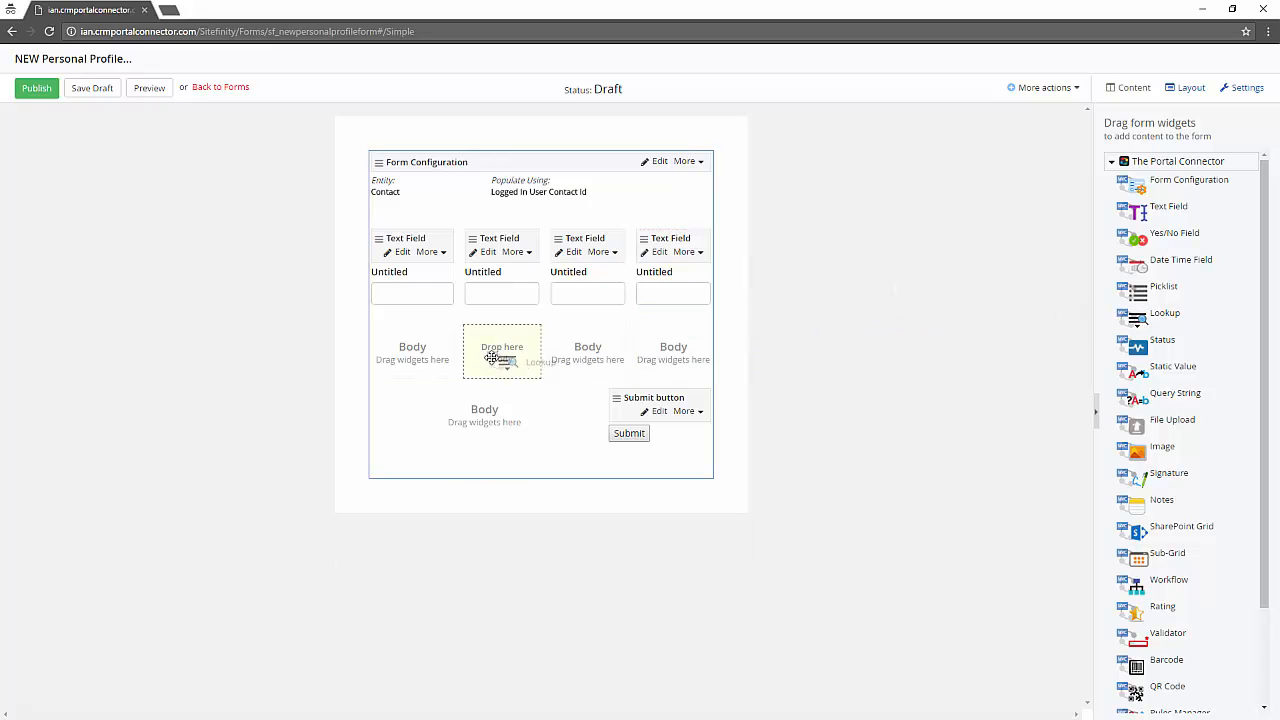
pyautogui.moveTo(1164, 312); pyautogui.dragTo(502, 356)
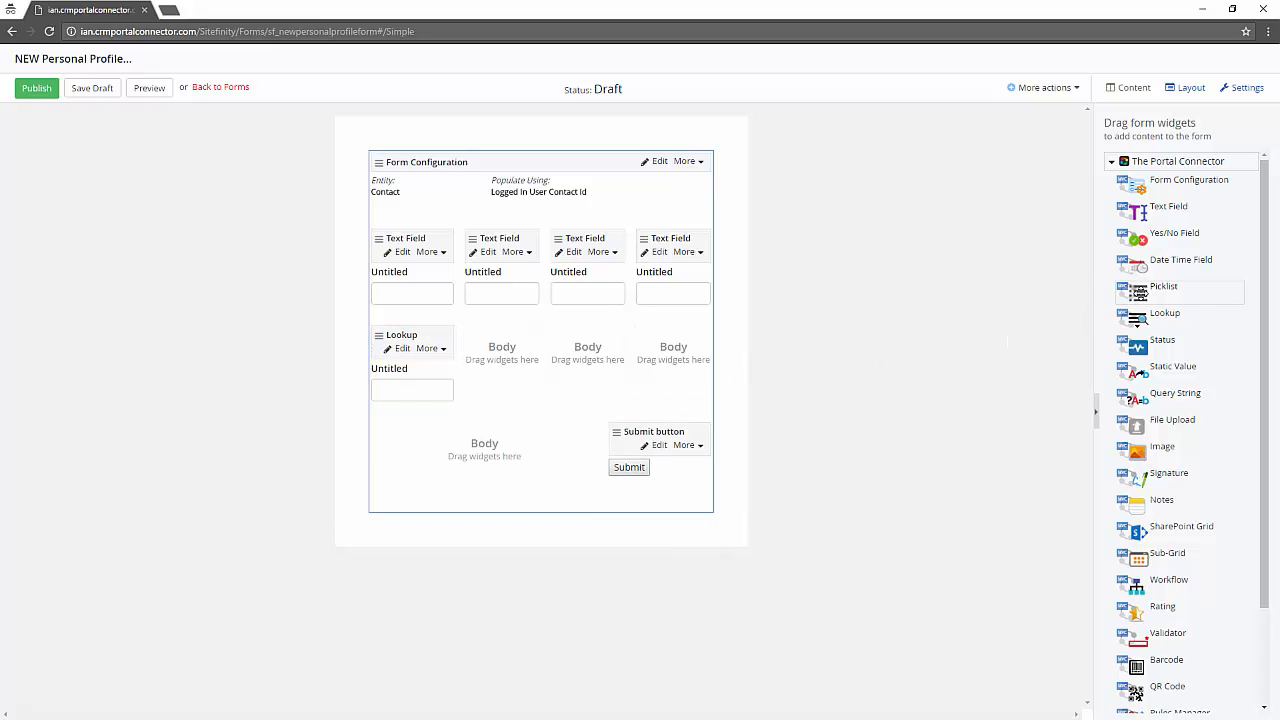
pyautogui.moveTo(1164, 286); pyautogui.dragTo(502, 360)
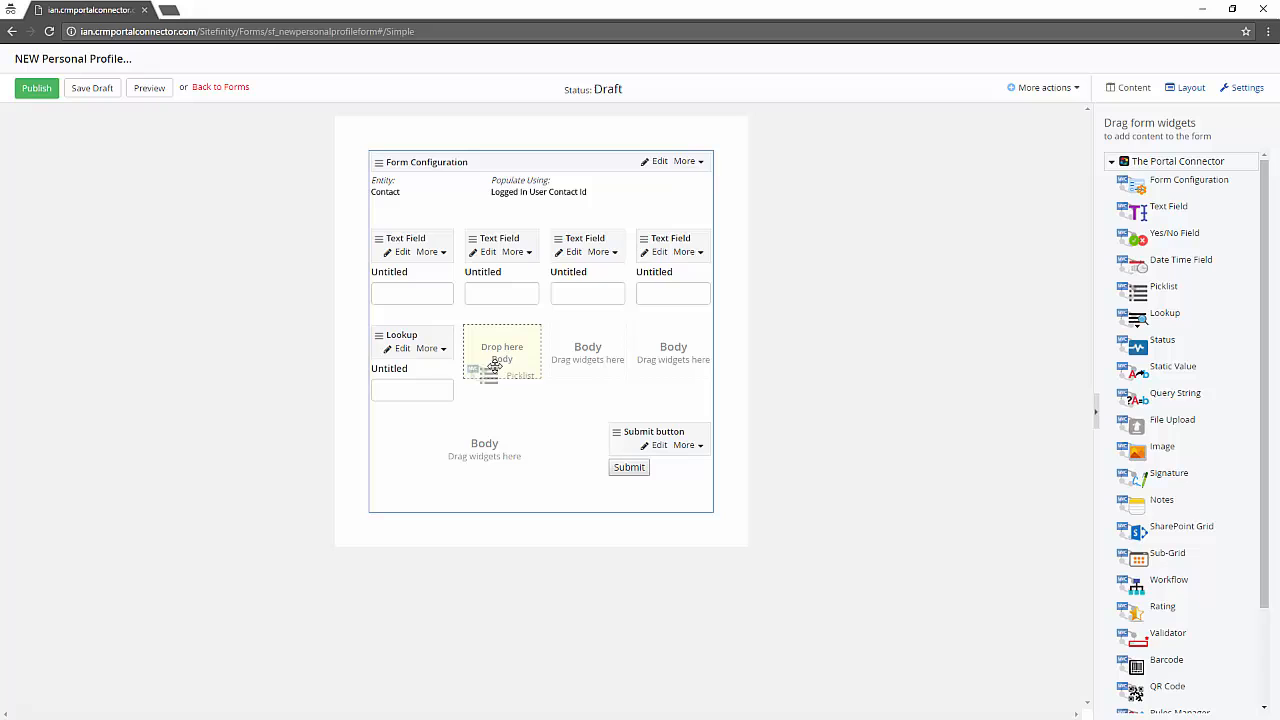
pyautogui.moveTo(1164, 286); pyautogui.dragTo(502, 350)
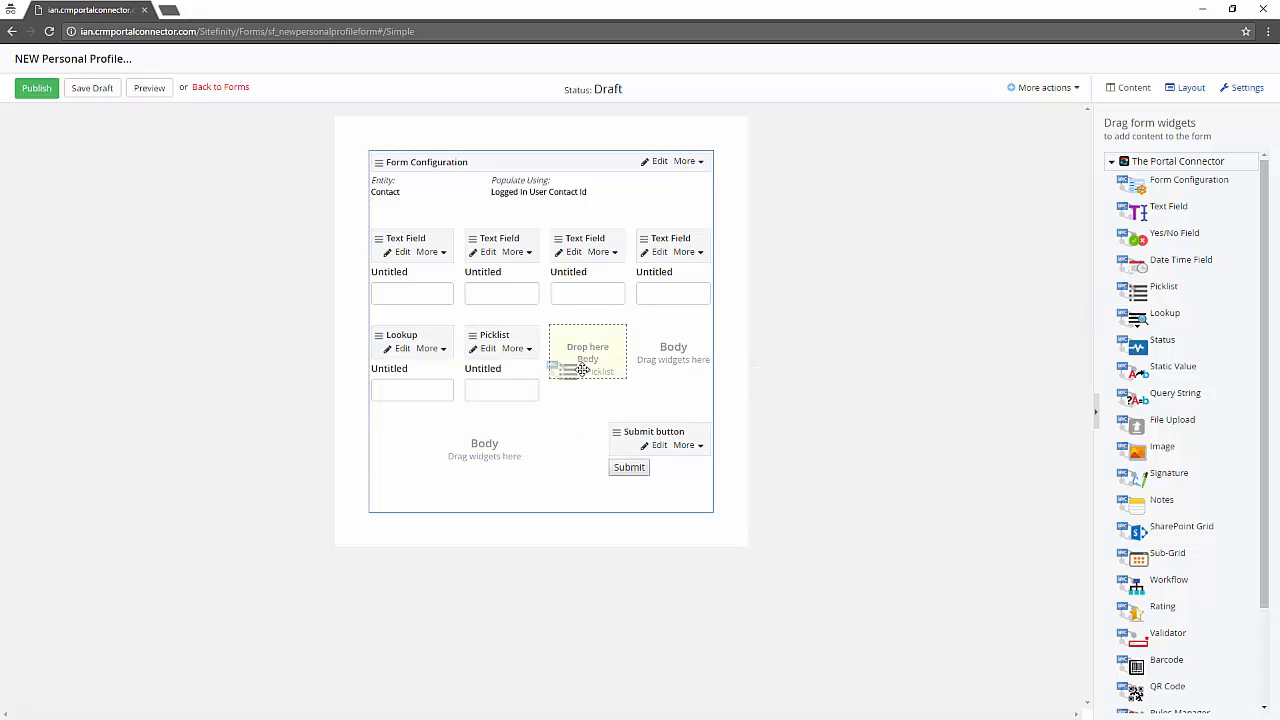
pyautogui.moveTo(1138, 290); pyautogui.dragTo(588, 356)
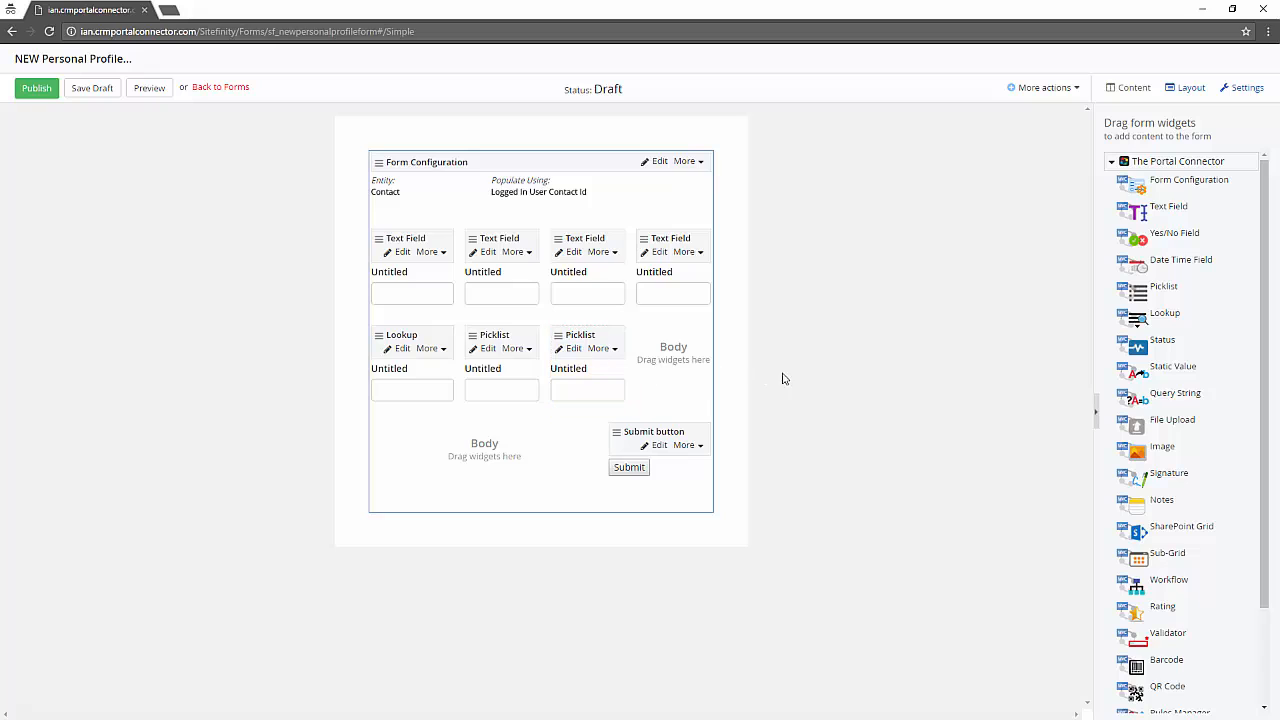
pyautogui.moveTo(1144, 600)
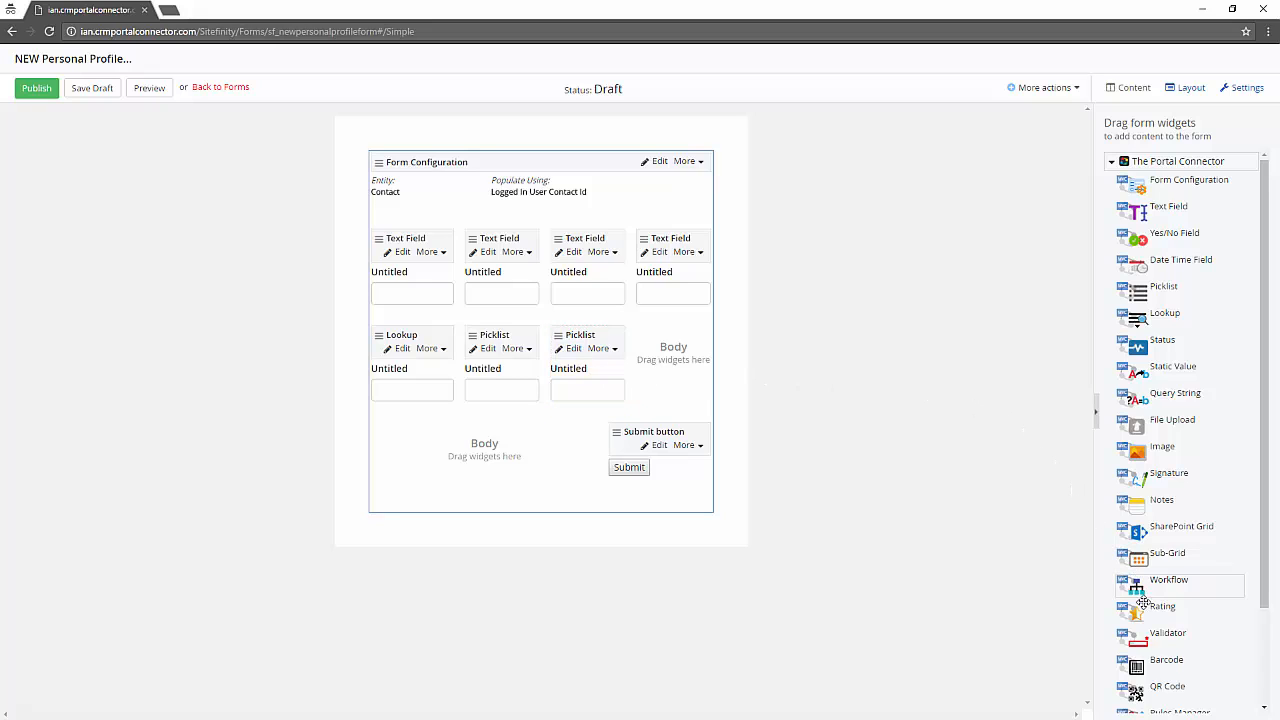
pyautogui.moveTo(1136, 606); pyautogui.dragTo(672, 352)
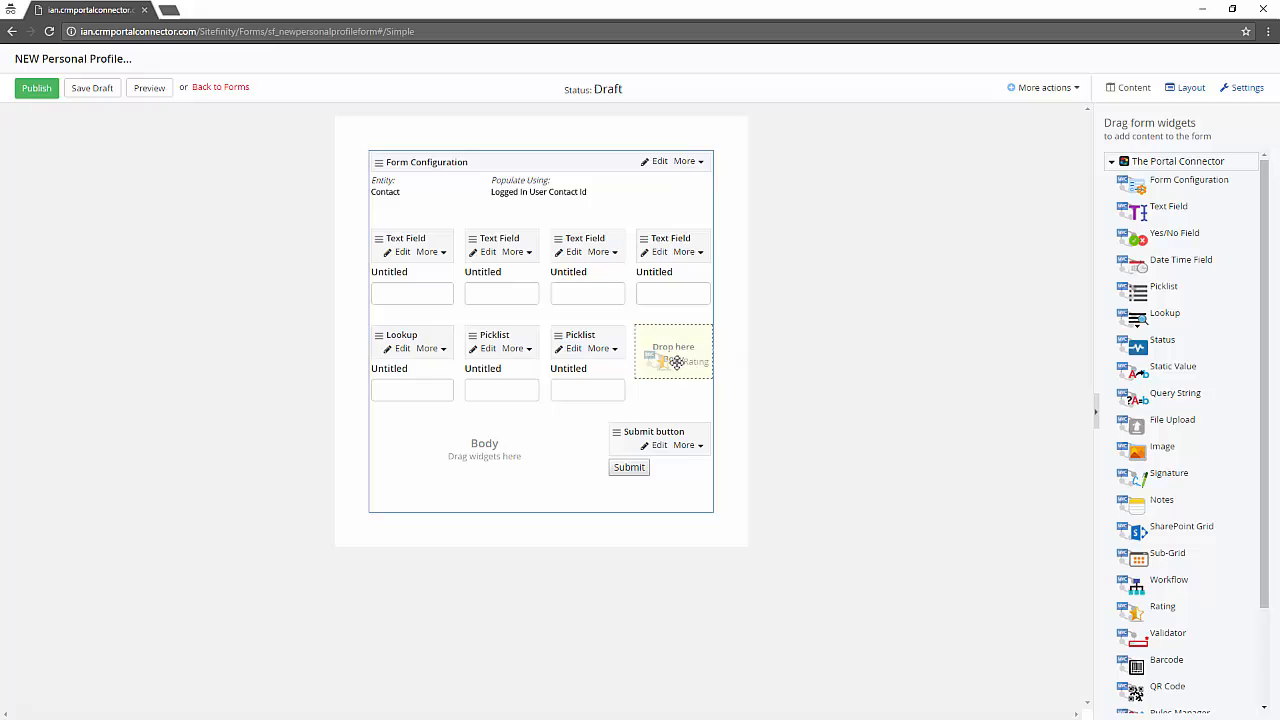
pyautogui.moveTo(1162, 606); pyautogui.dragTo(672, 350)
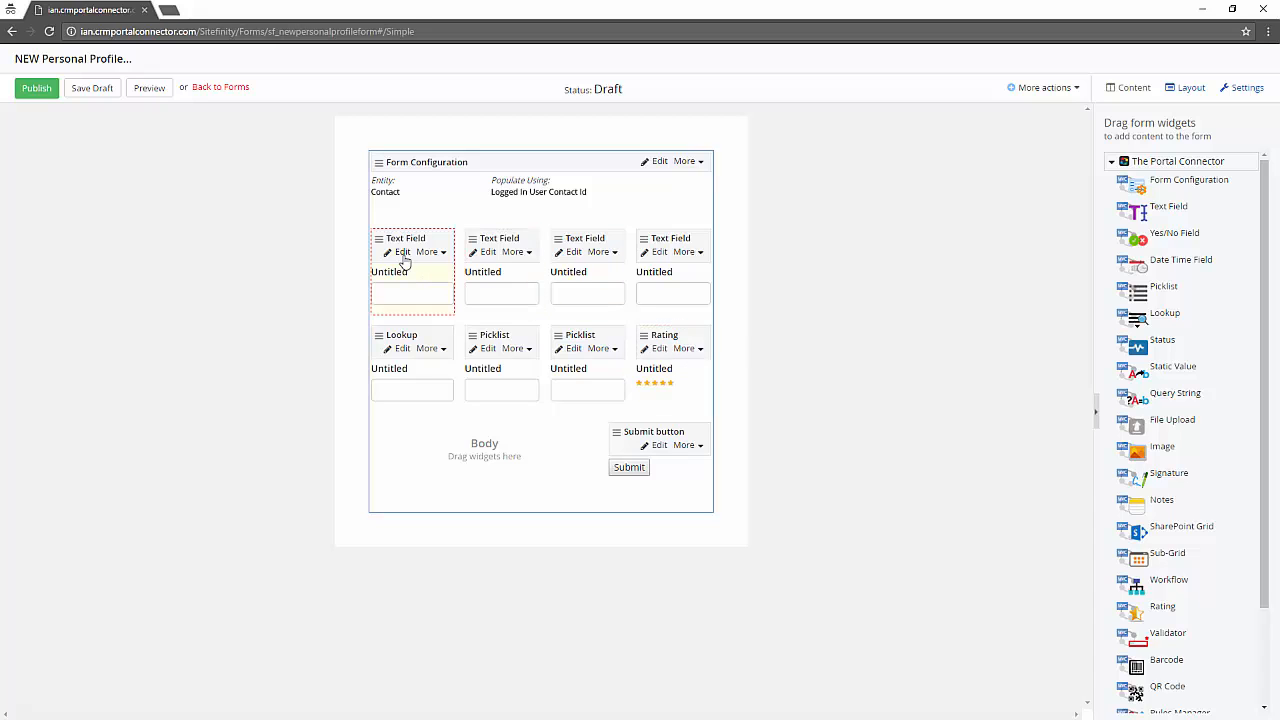
pyautogui.click(400, 252)
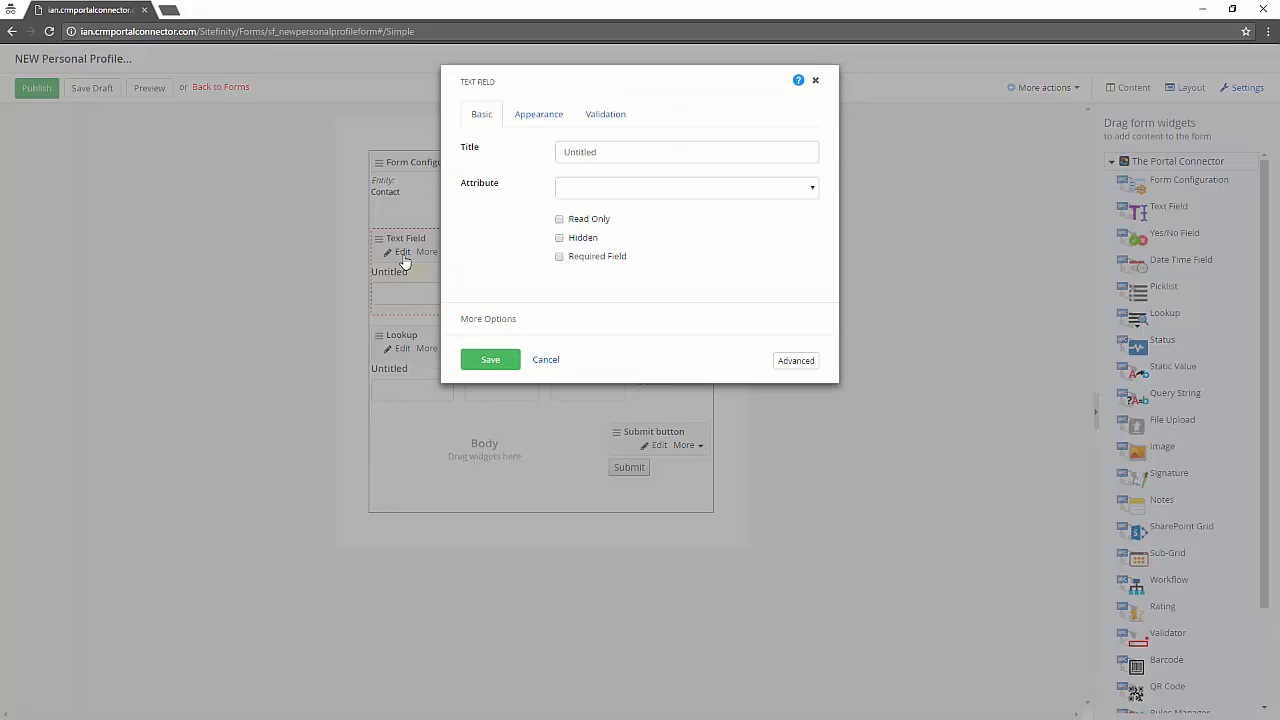
# - Map the text fields to the First Name, Last Name, Email and Business Phone contact attributes
pyautogui.click(688, 188)
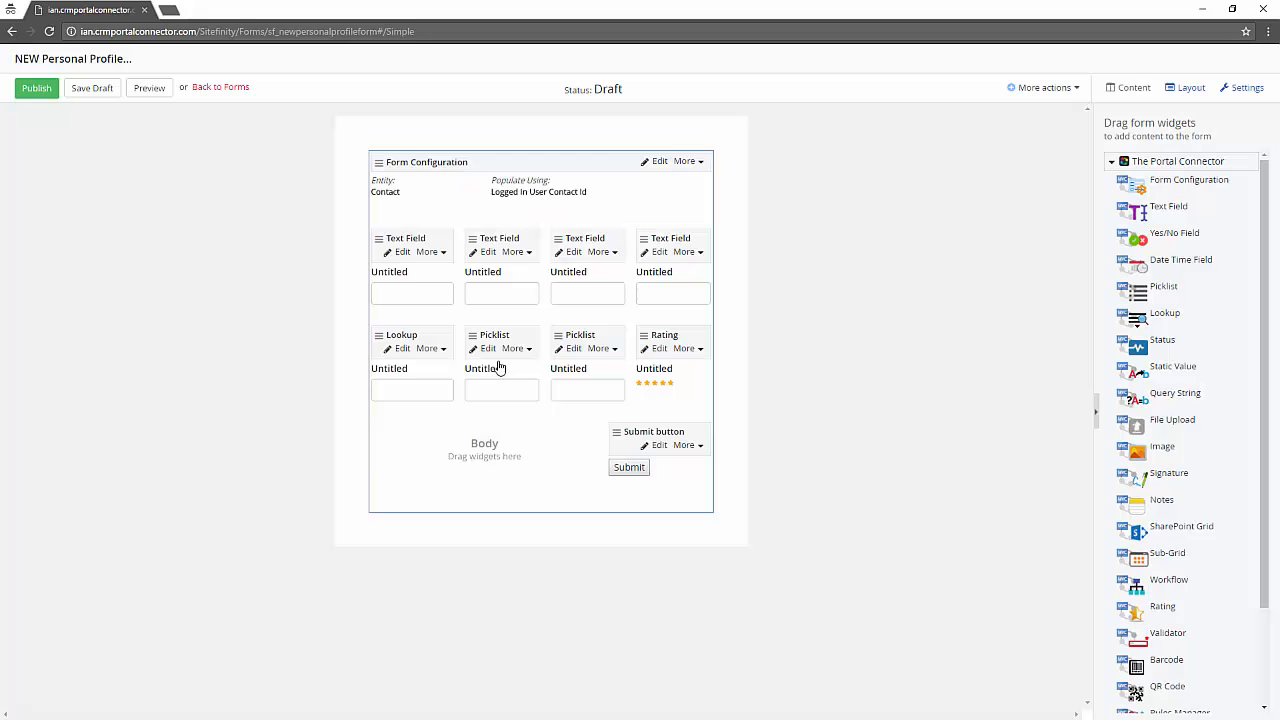
pyautogui.click(402, 252)
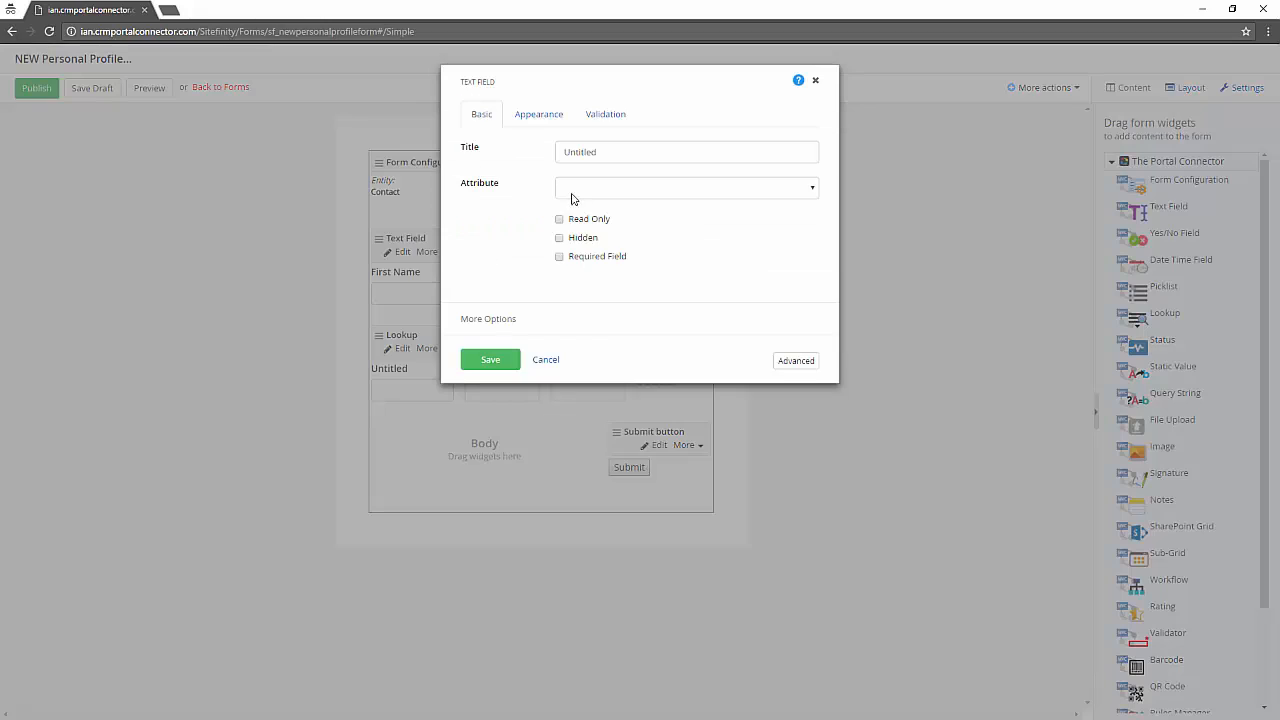
pyautogui.click(544, 360)
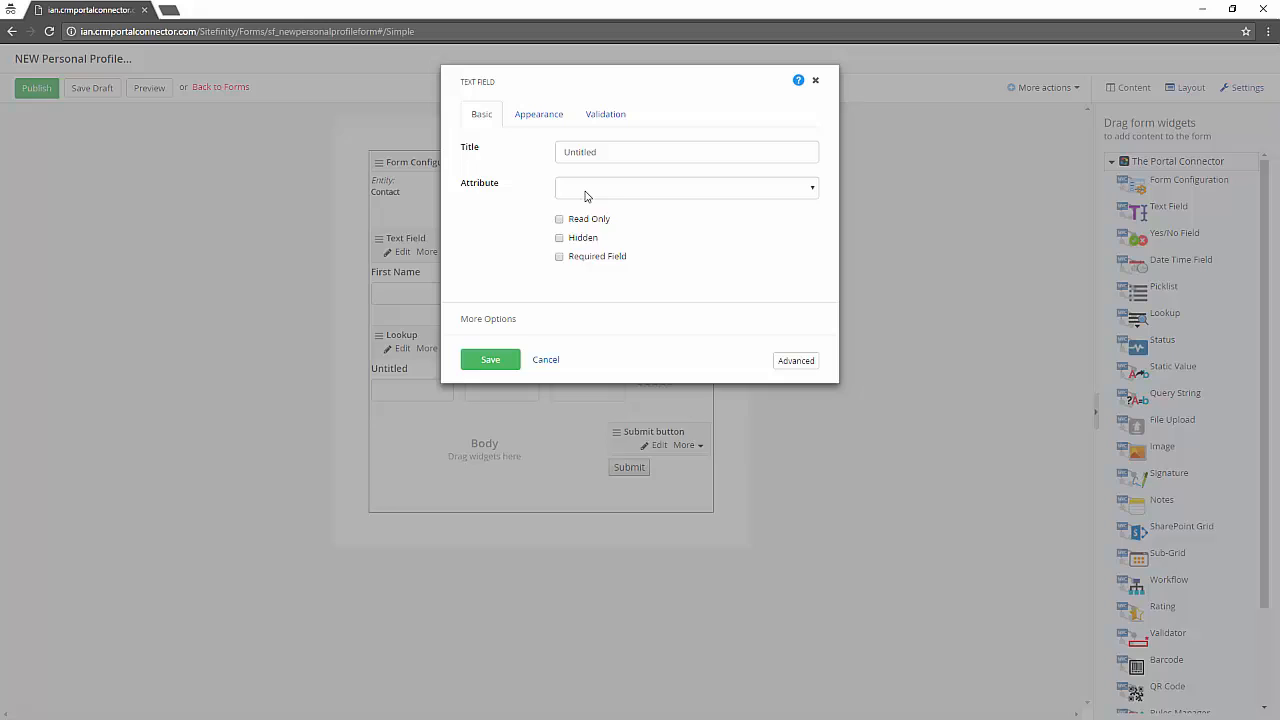
pyautogui.click(490, 360)
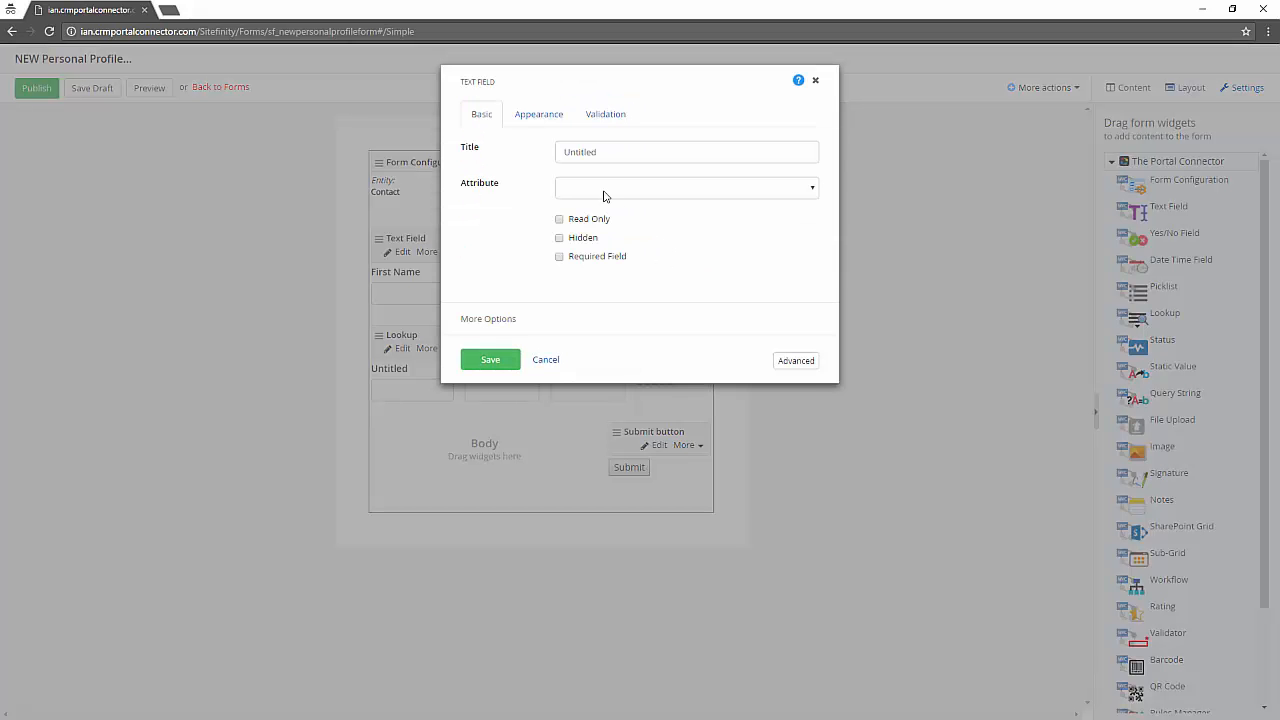
pyautogui.click(544, 360)
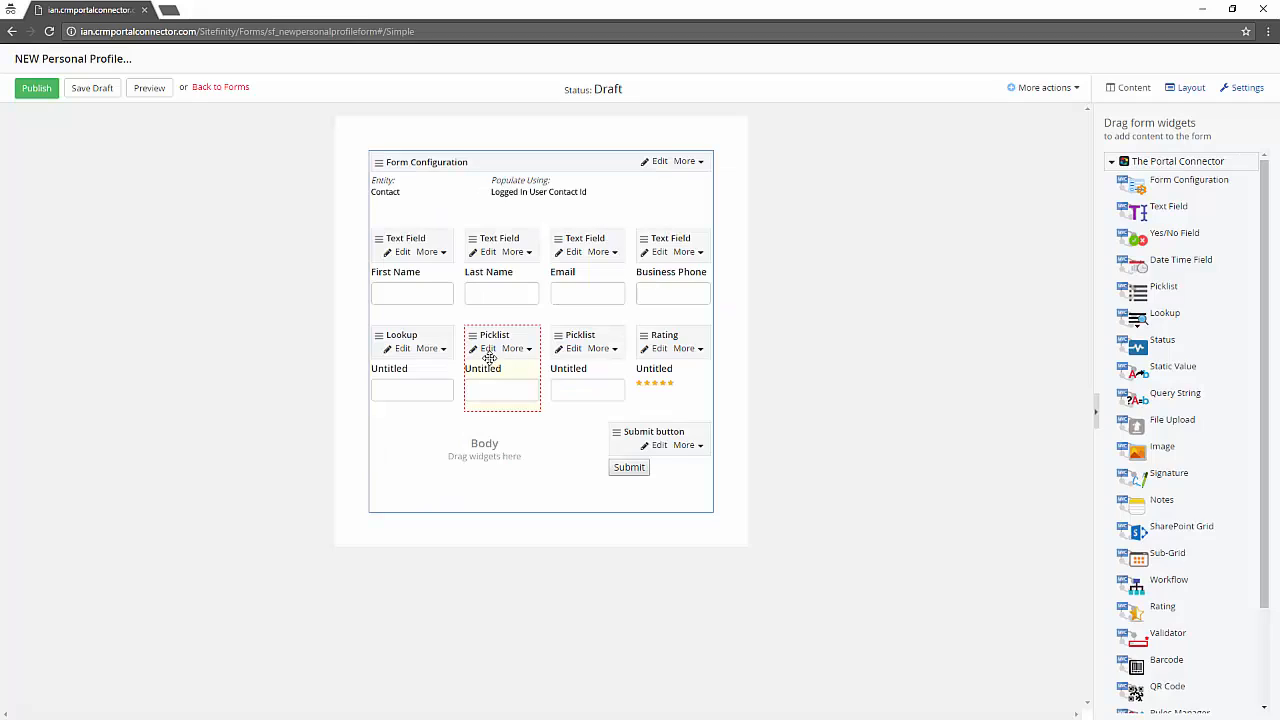
# - Map the lookup field to the Currency attribute and save it
pyautogui.click(400, 348)
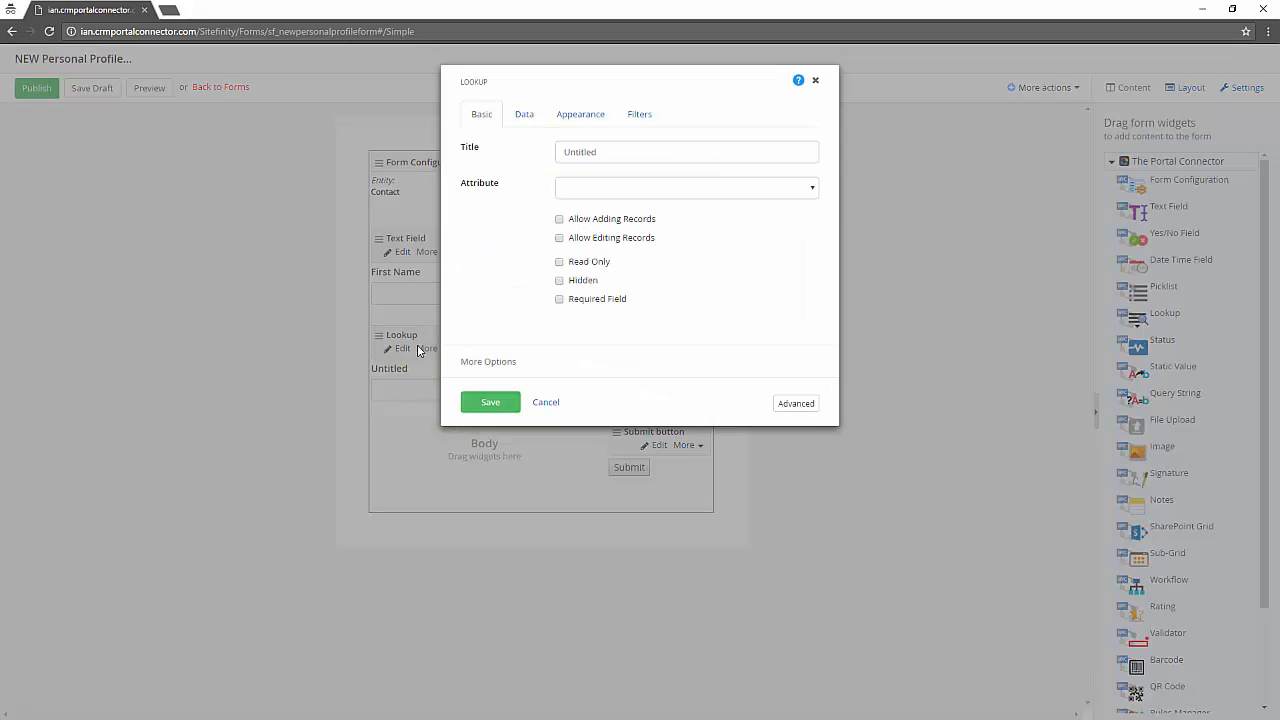
pyautogui.click(686, 188)
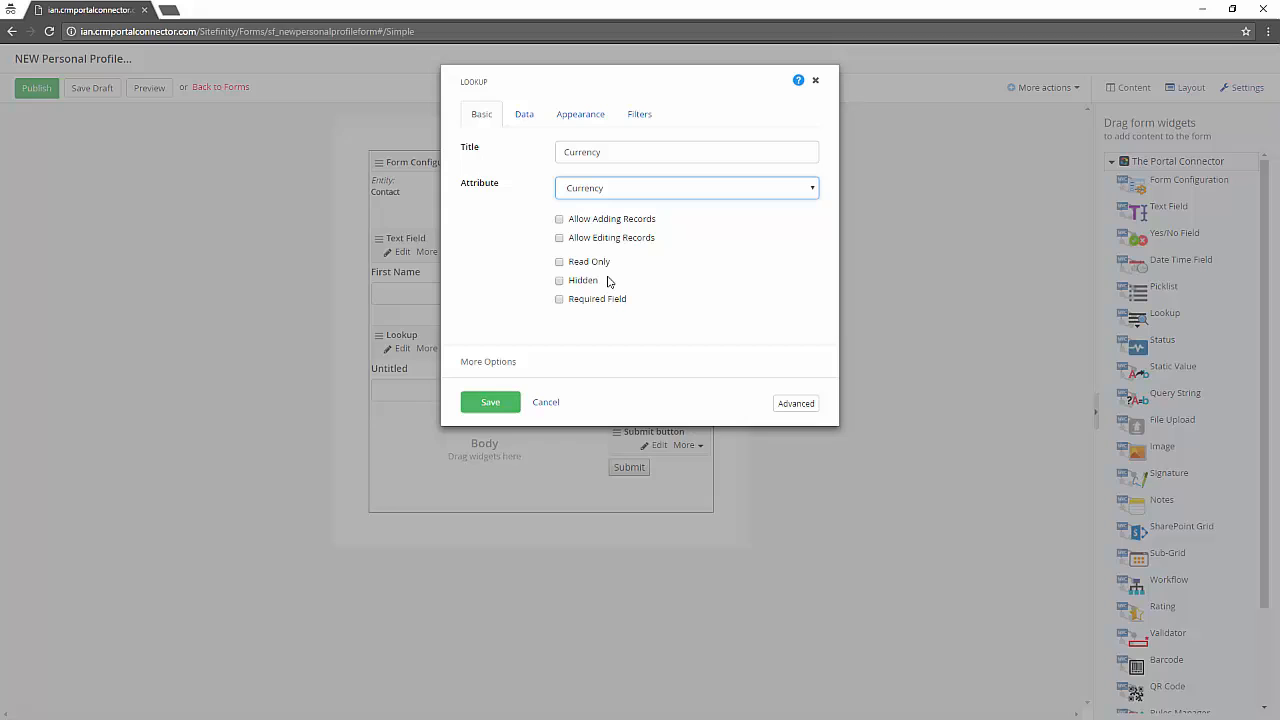
pyautogui.click(524, 112)
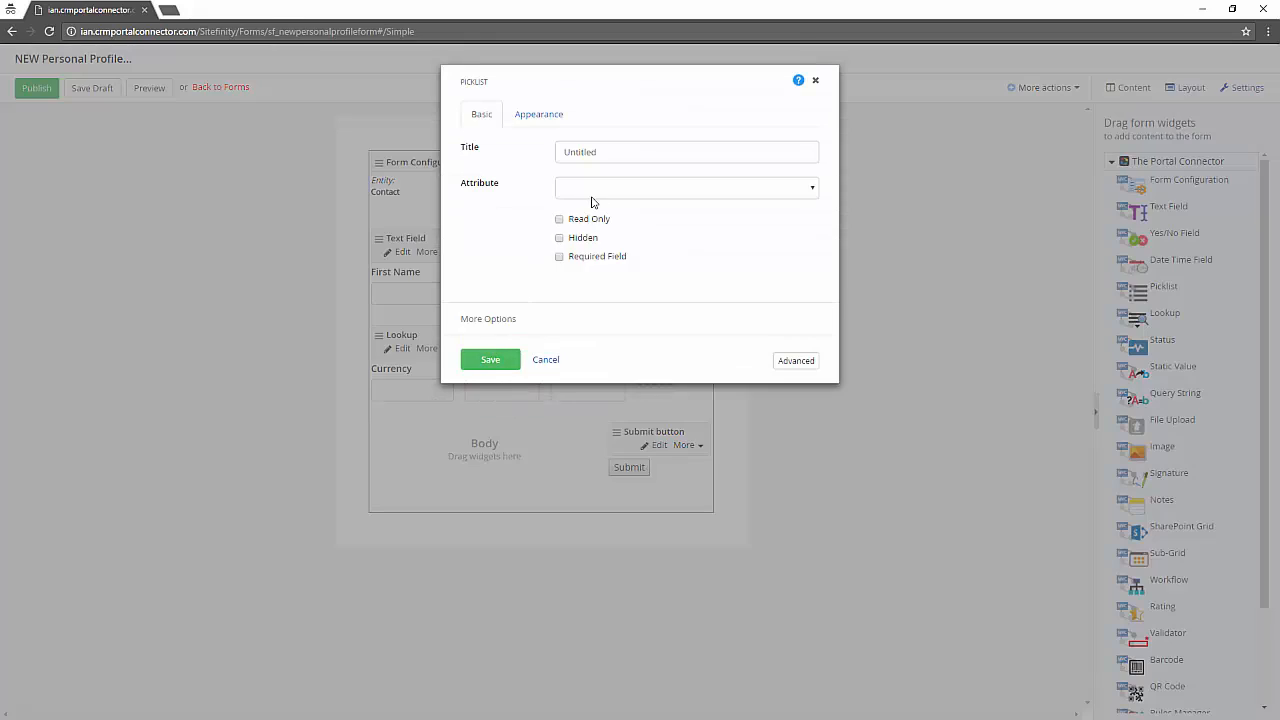
# - Map the two picklists to Gender and Marital Status, saving each
pyautogui.click(686, 188)
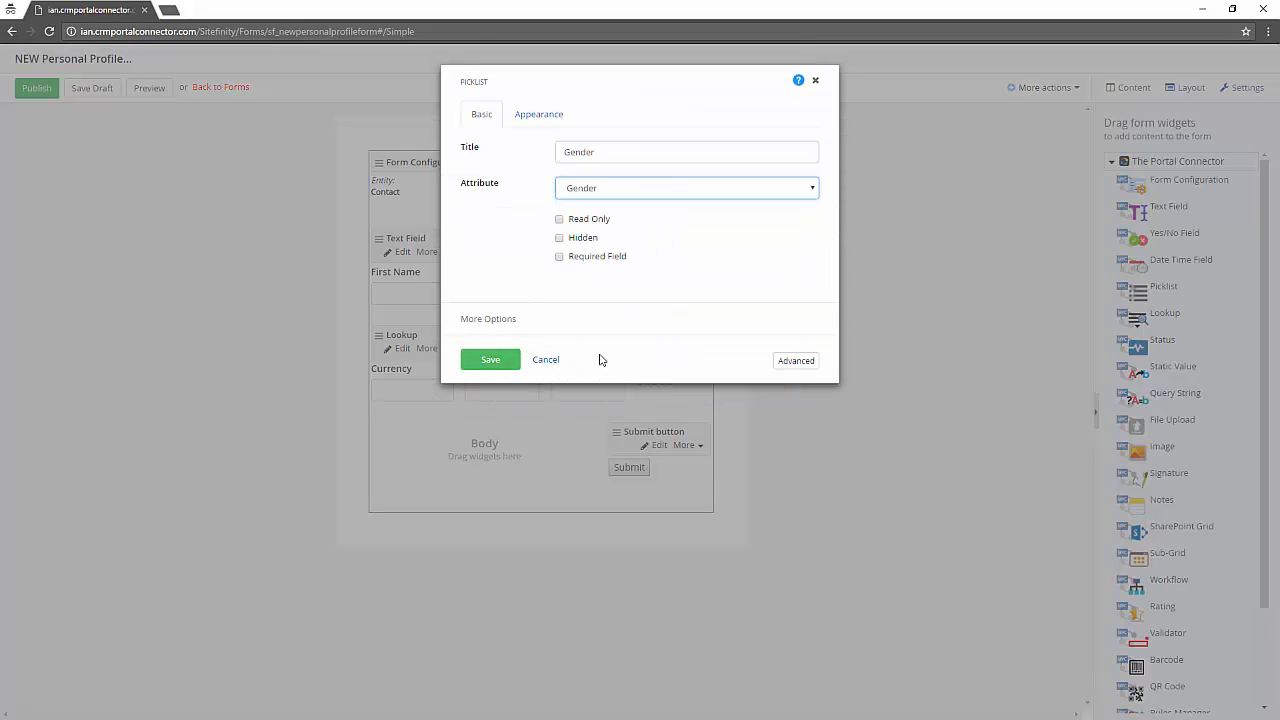
pyautogui.click(540, 112)
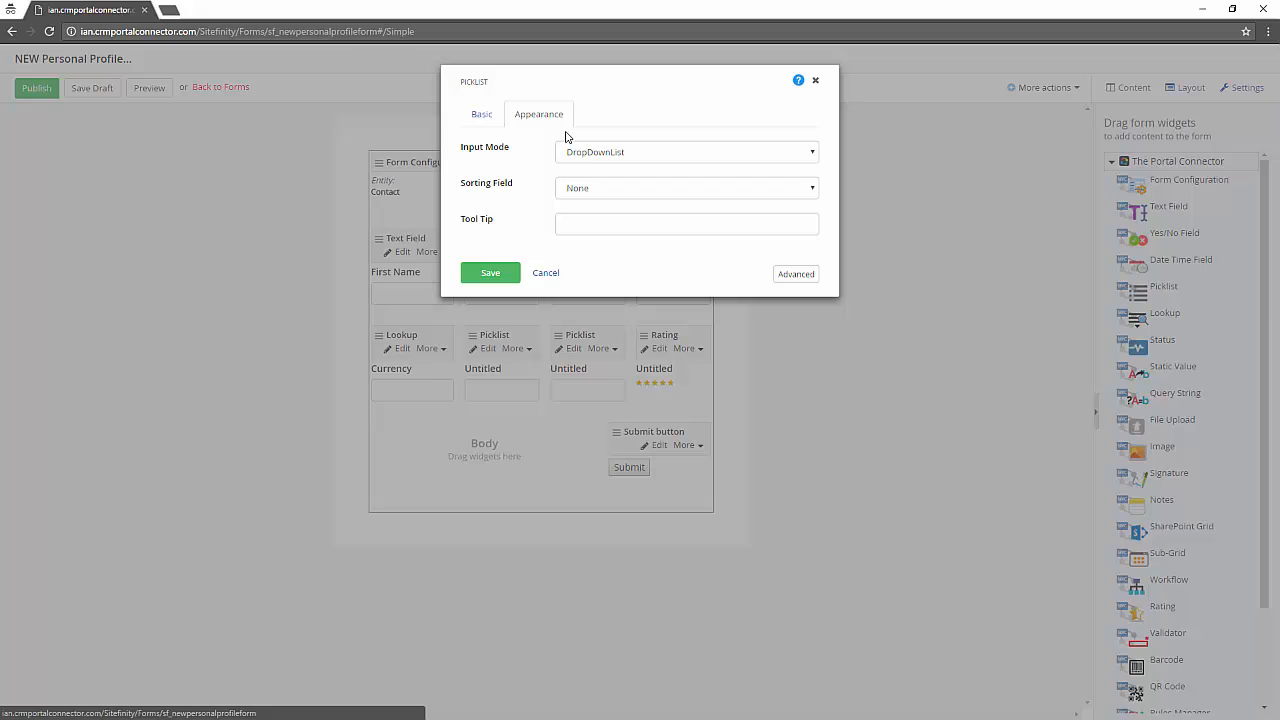
pyautogui.click(490, 272)
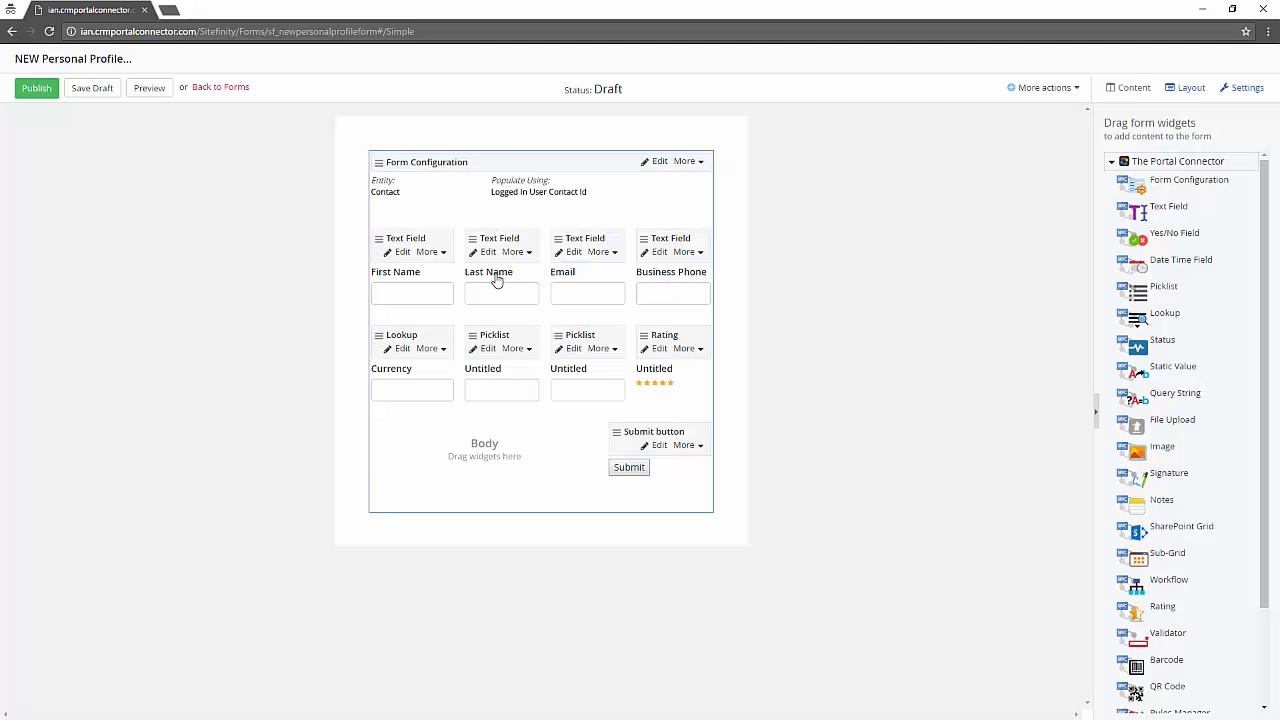
pyautogui.click(488, 348)
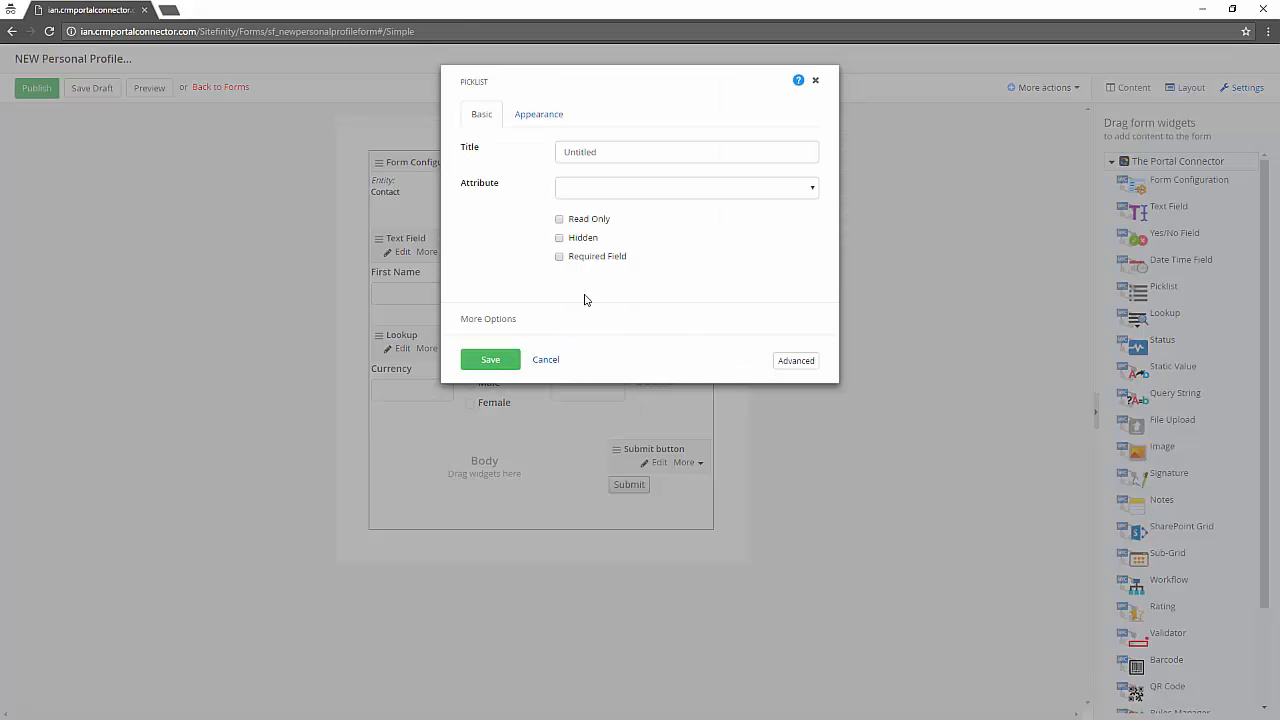
pyautogui.click(684, 188)
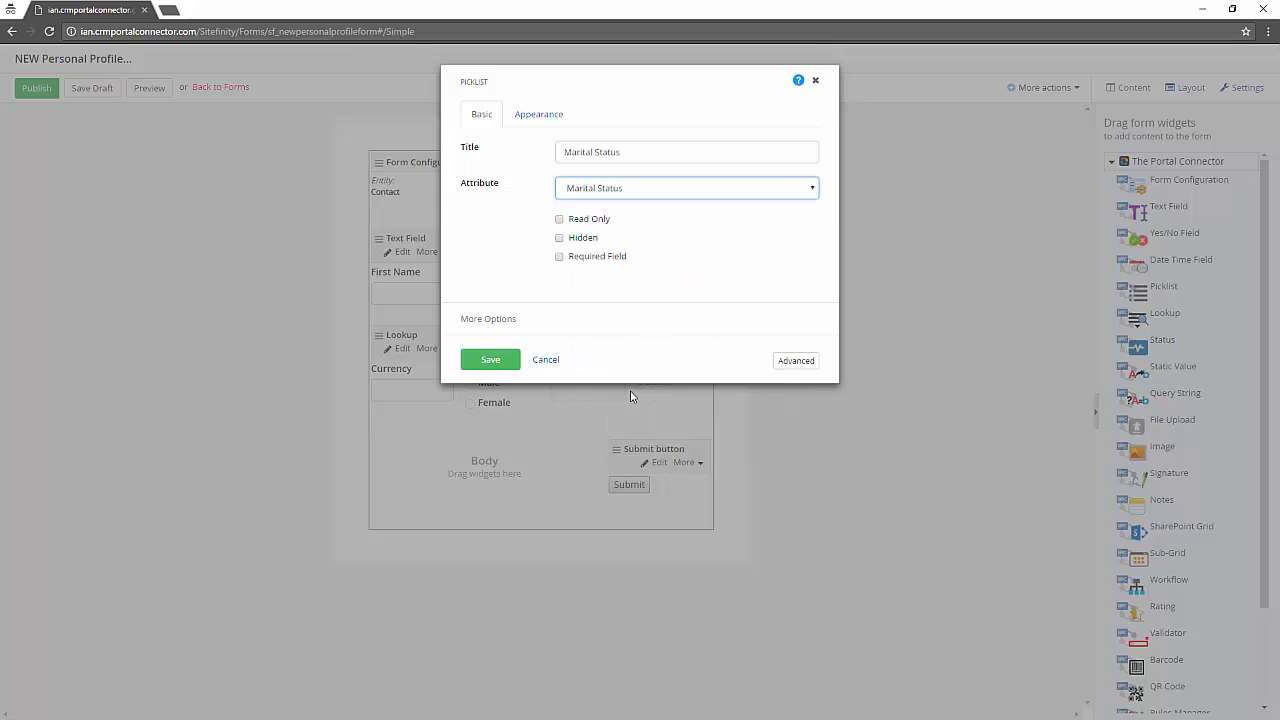
pyautogui.click(490, 360)
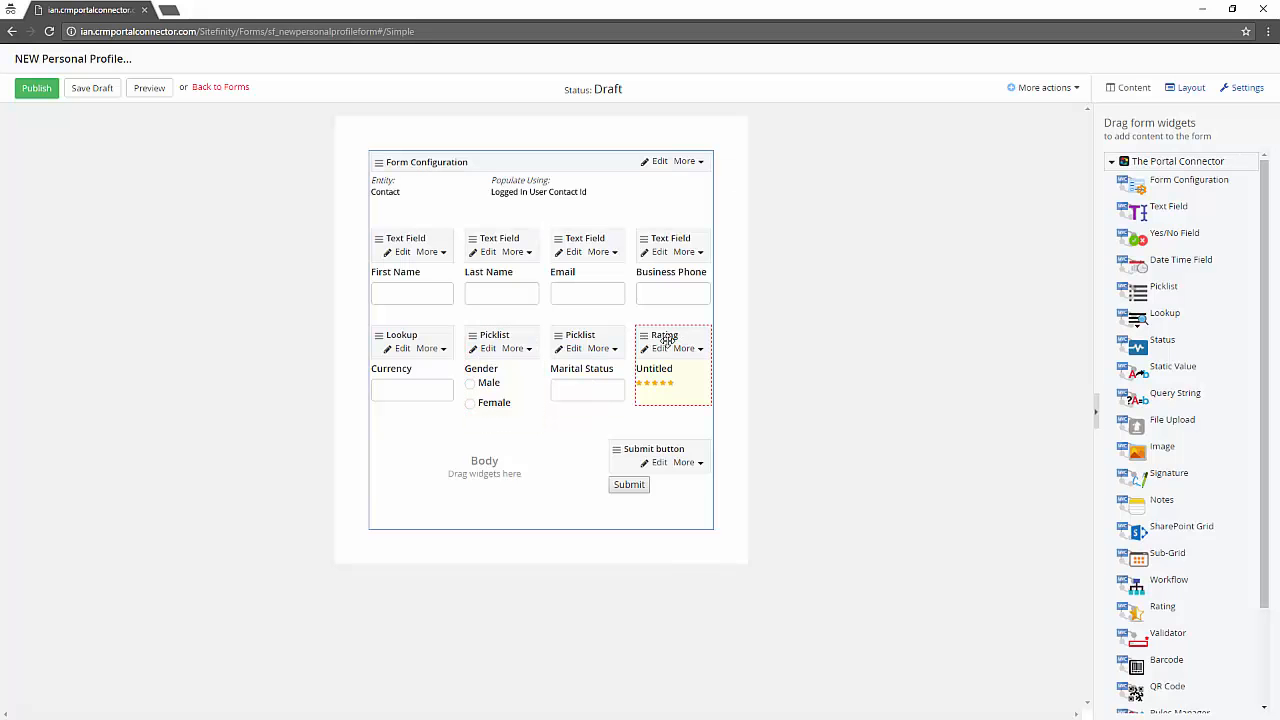
# - Map the rating field to the No. of Children attribute and save it
pyautogui.click(660, 348)
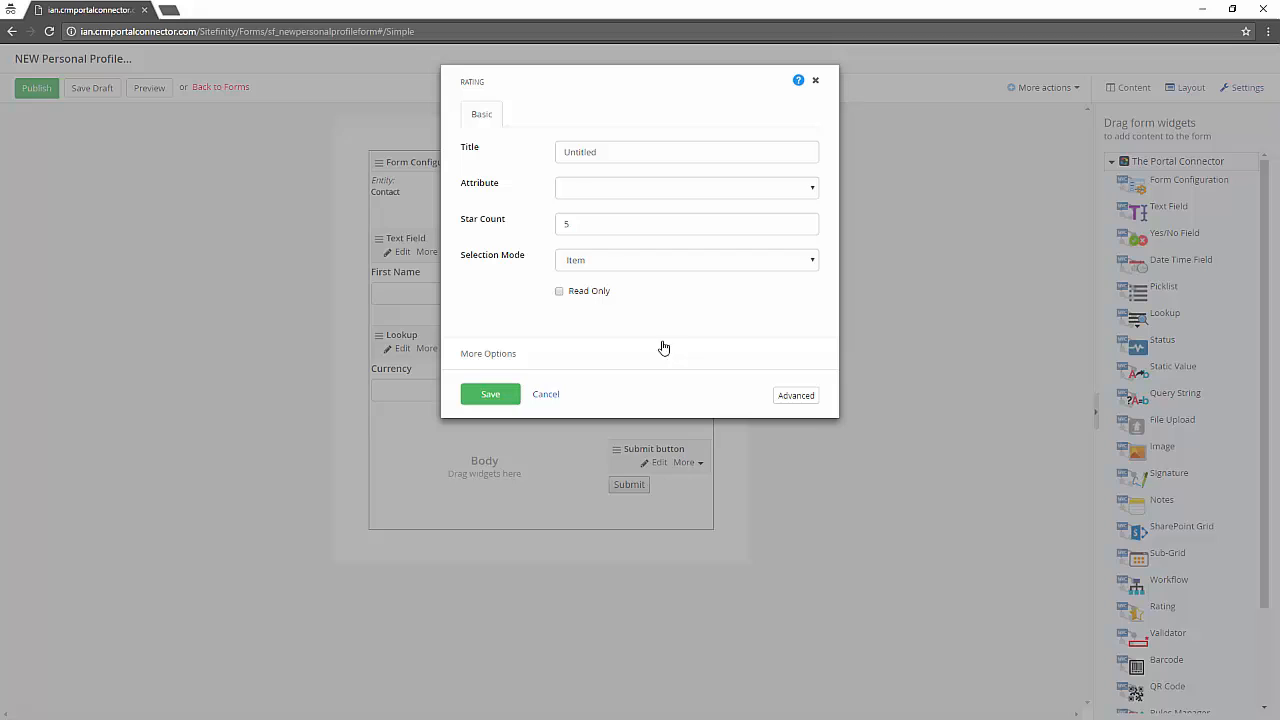
pyautogui.click(686, 188)
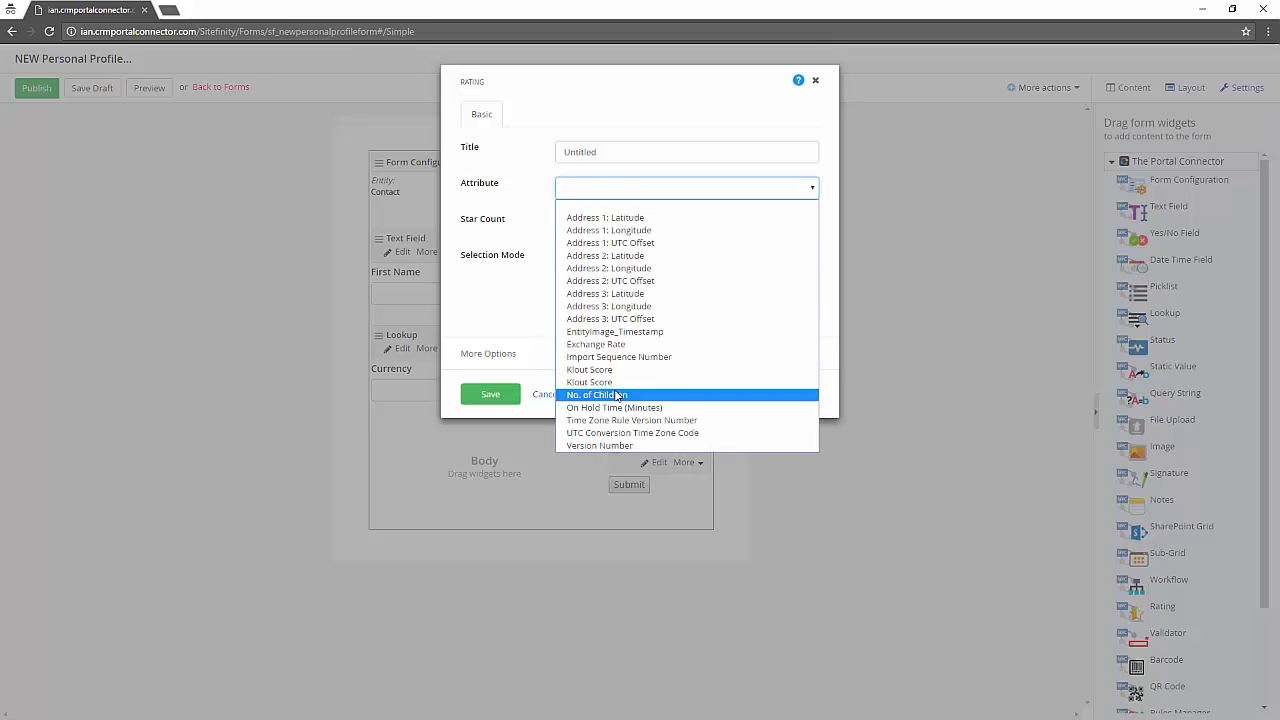
pyautogui.click(592, 394)
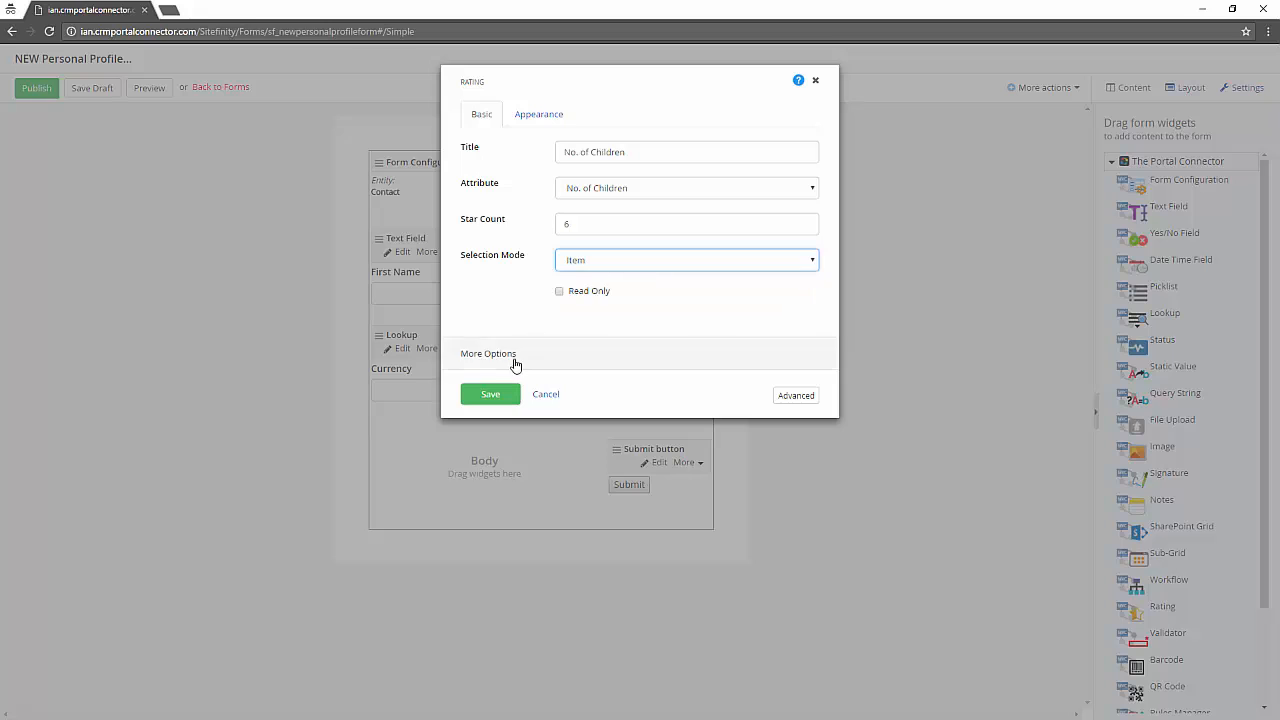
pyautogui.click(490, 392)
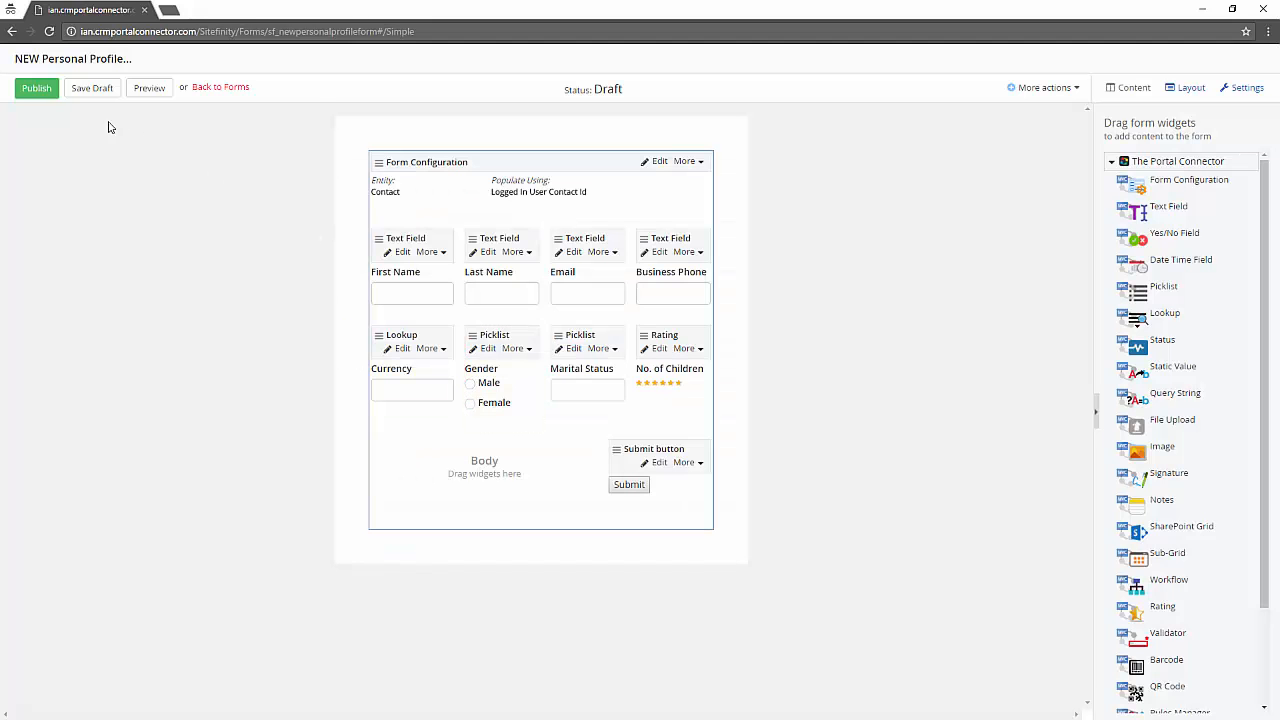
# - Publish the form and open the My Profile page for editing from the Pages list
pyautogui.click(220, 88)
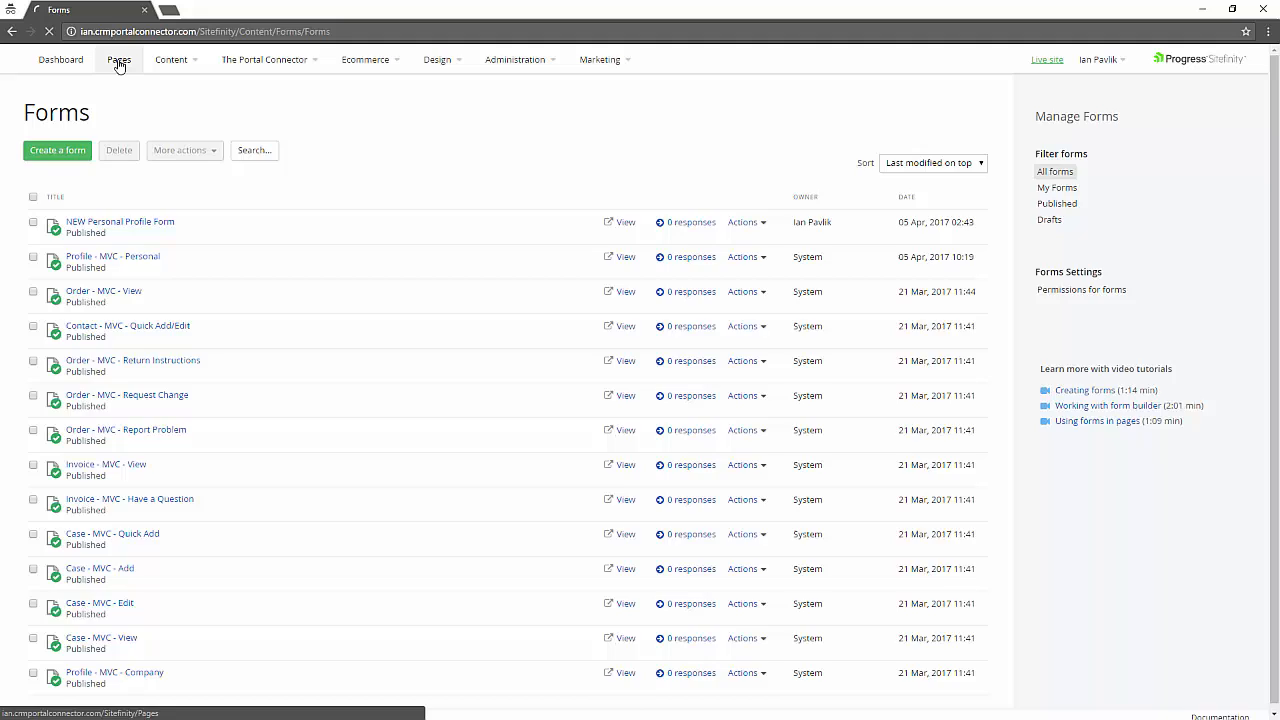
pyautogui.click(118, 60)
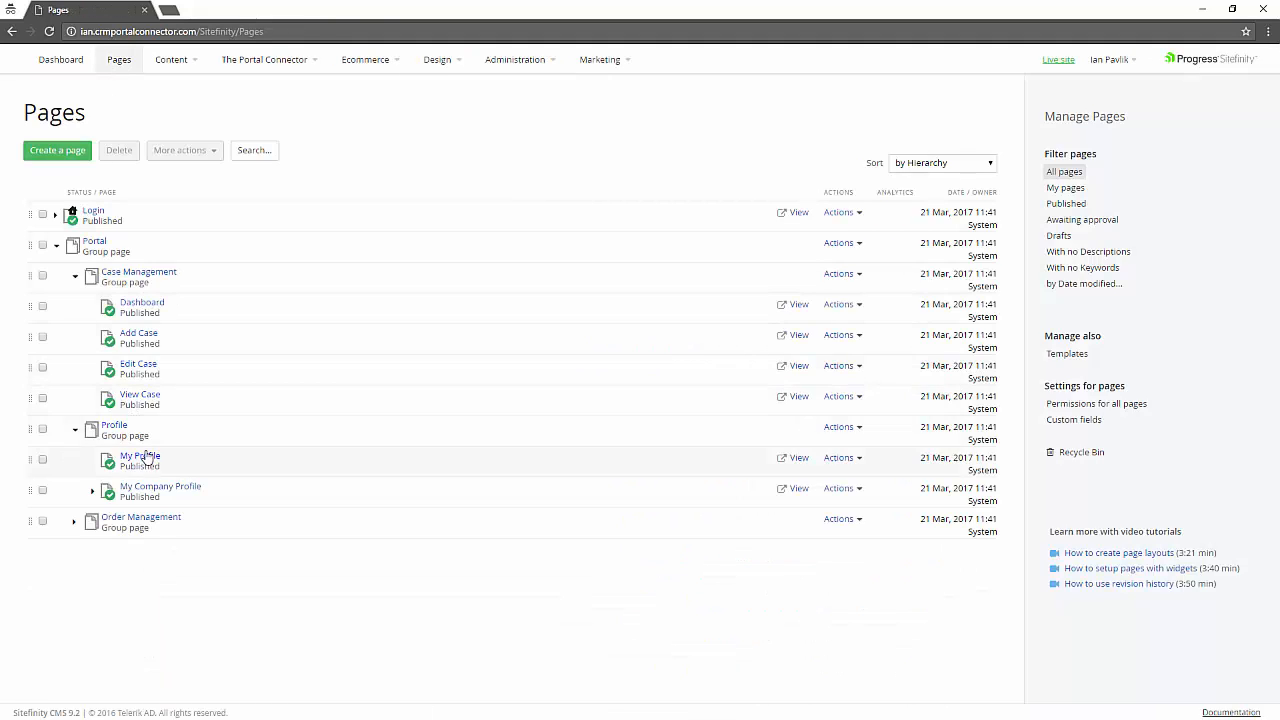
pyautogui.click(140, 456)
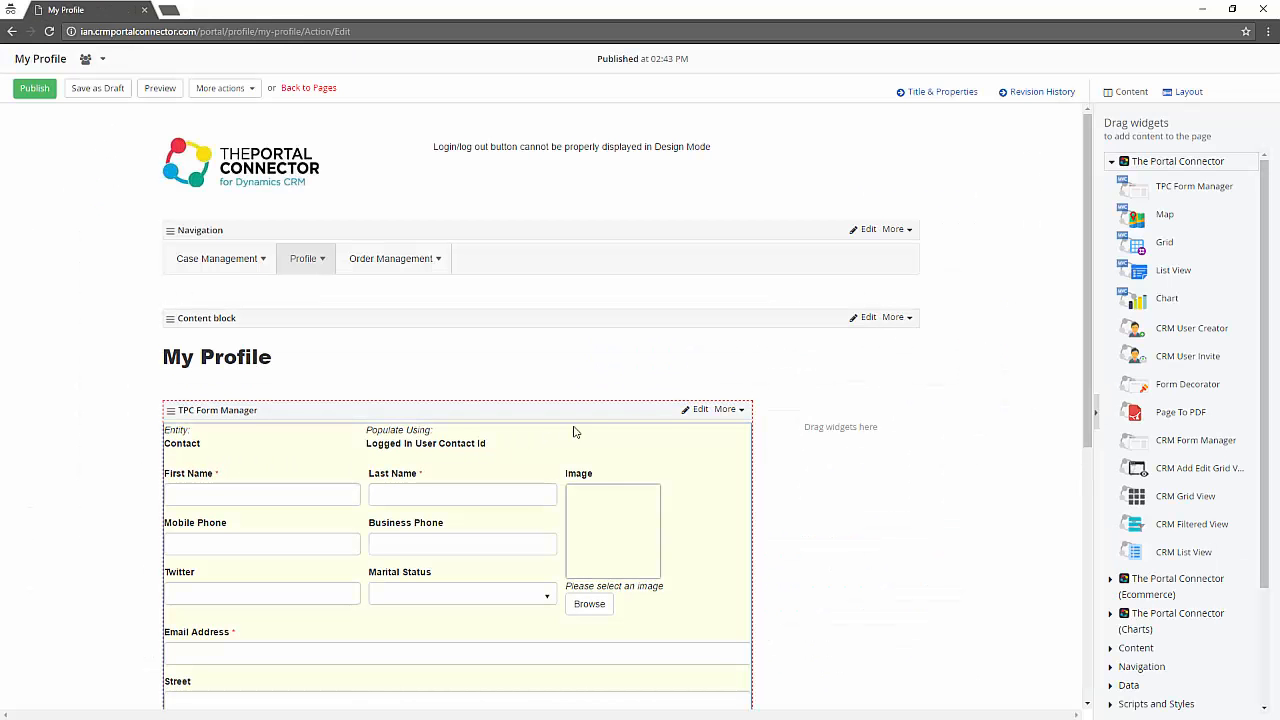
# - Set the TPC Form Manager to NEW Personal Profile Form, publish the page and view it live
pyautogui.click(700, 408)
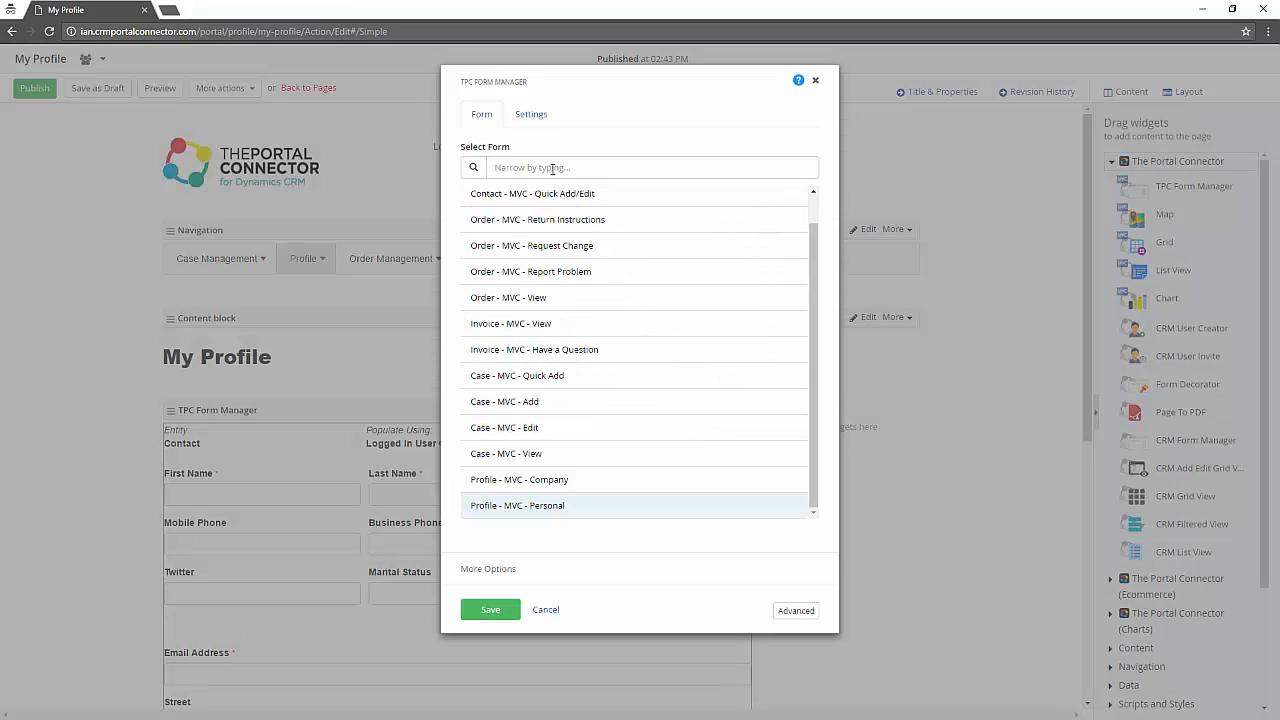
pyautogui.write('new')
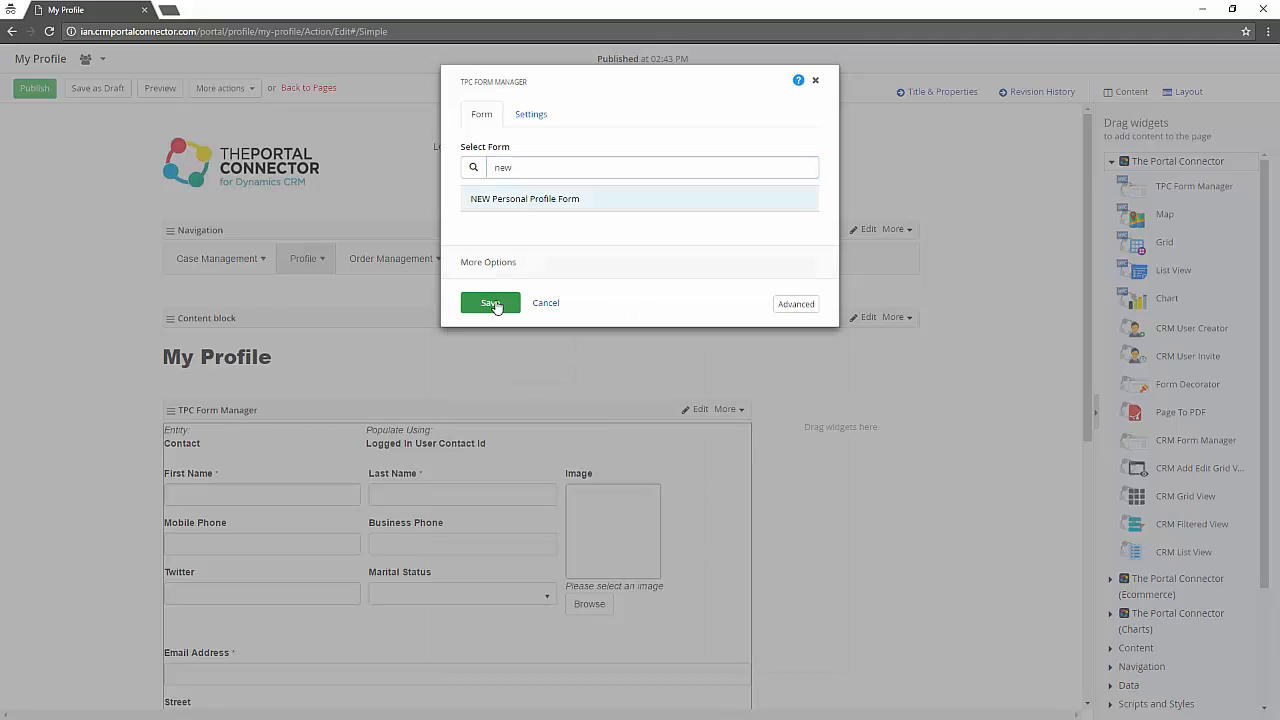
pyautogui.click(490, 304)
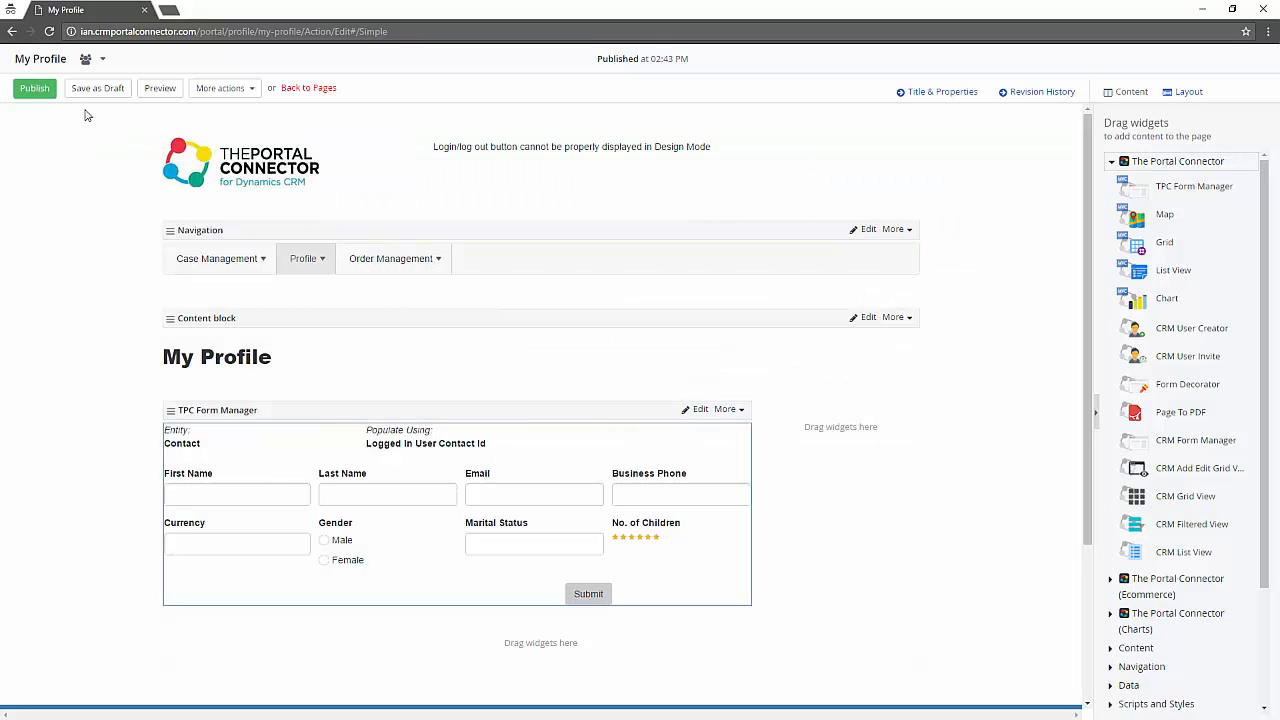
pyautogui.click(34, 88)
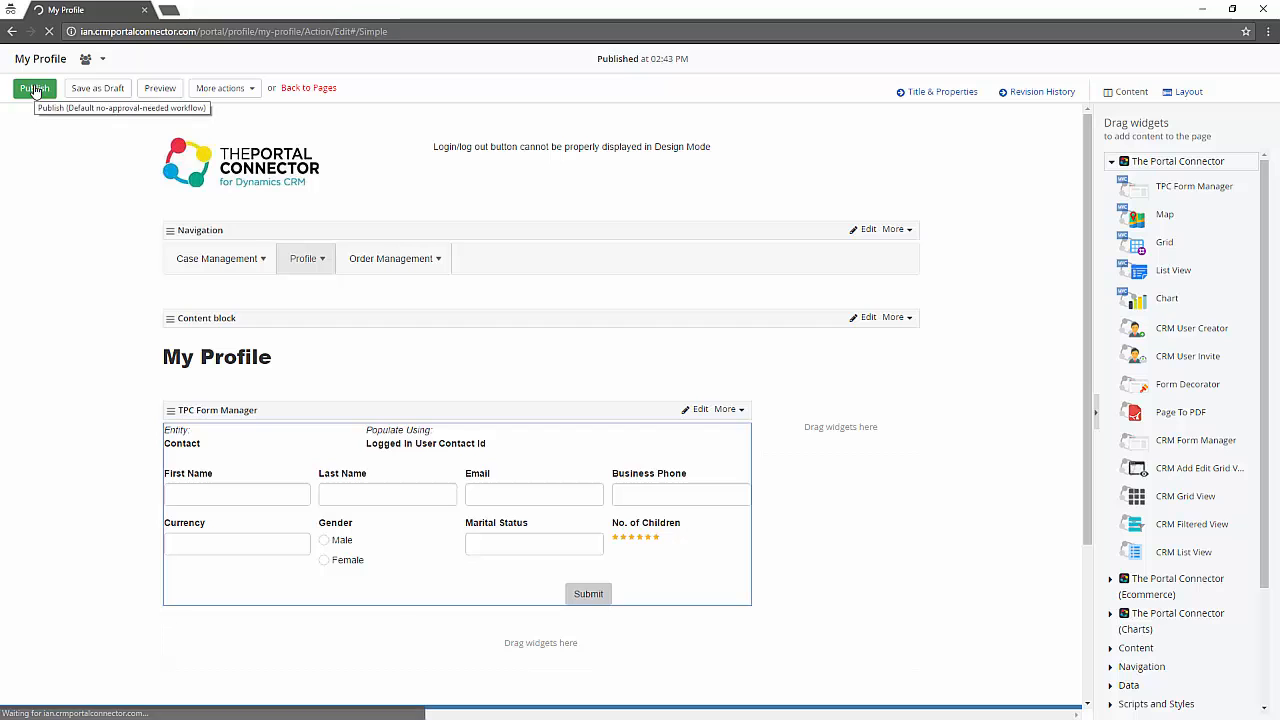
pyautogui.click(34, 88)
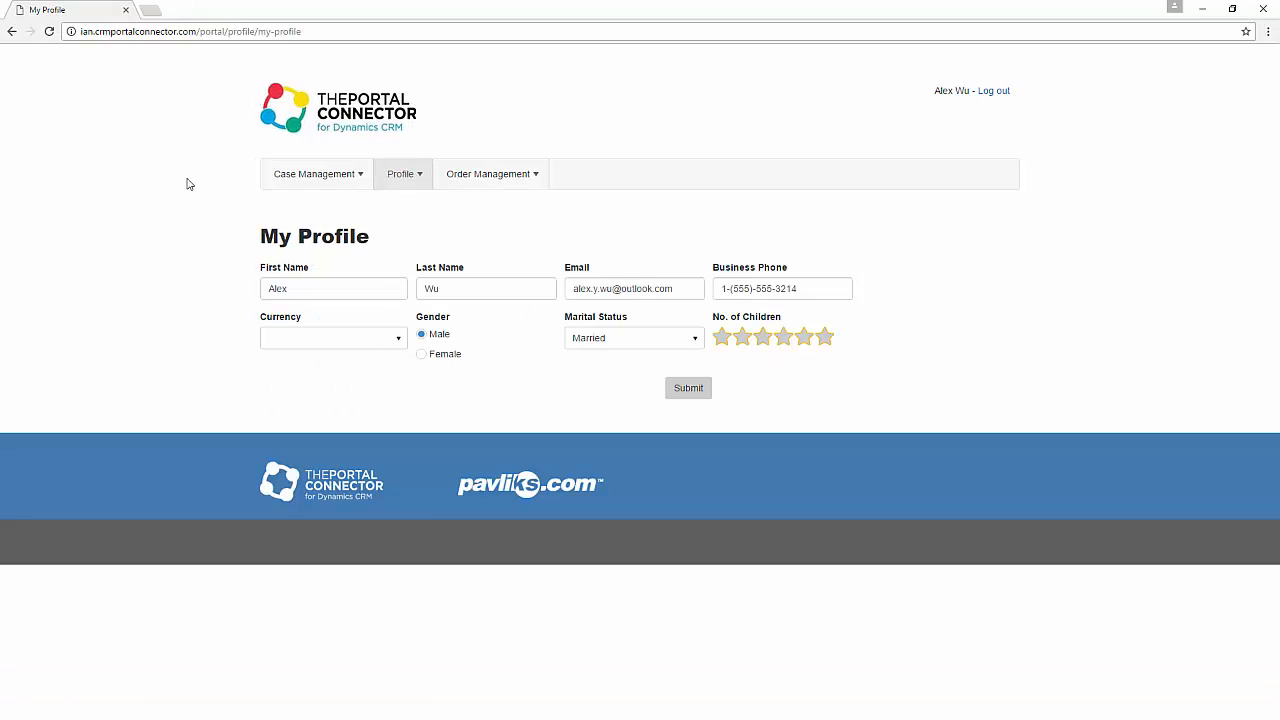
pyautogui.moveTo(236, 248)
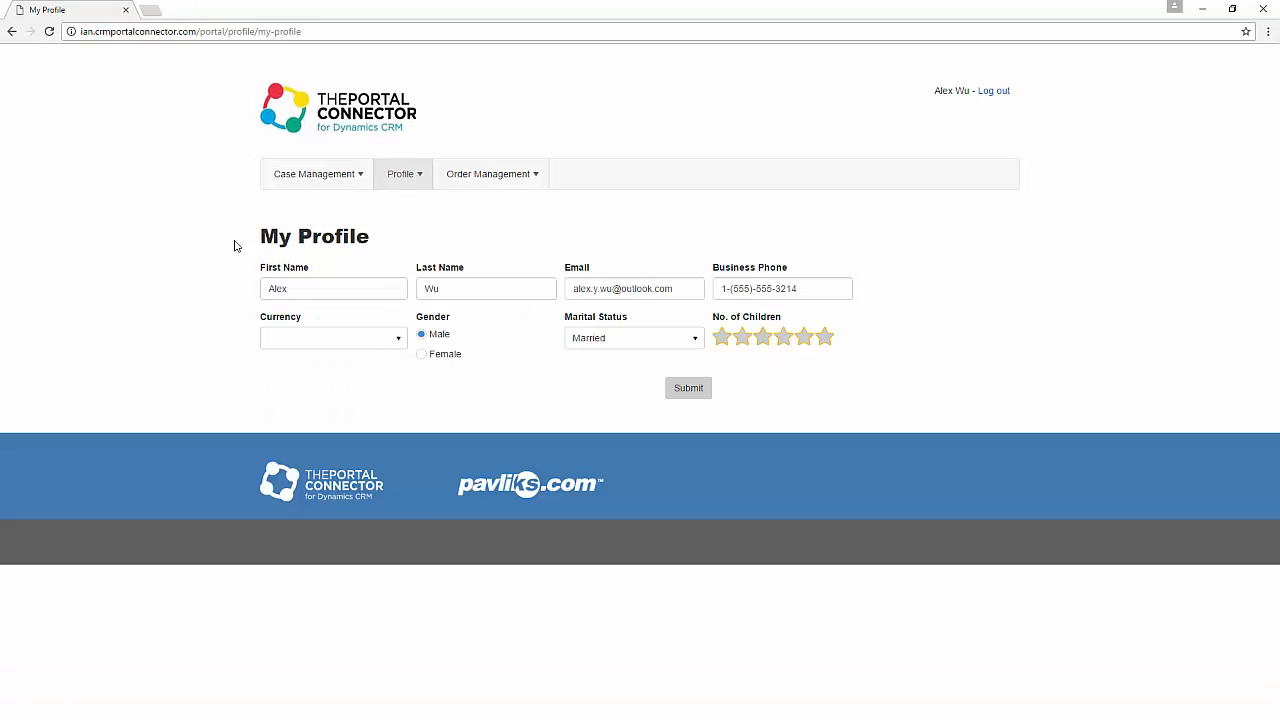
# - Check the populated profile fields, expanding and closing the Currency dropdown
pyautogui.click(332, 336)
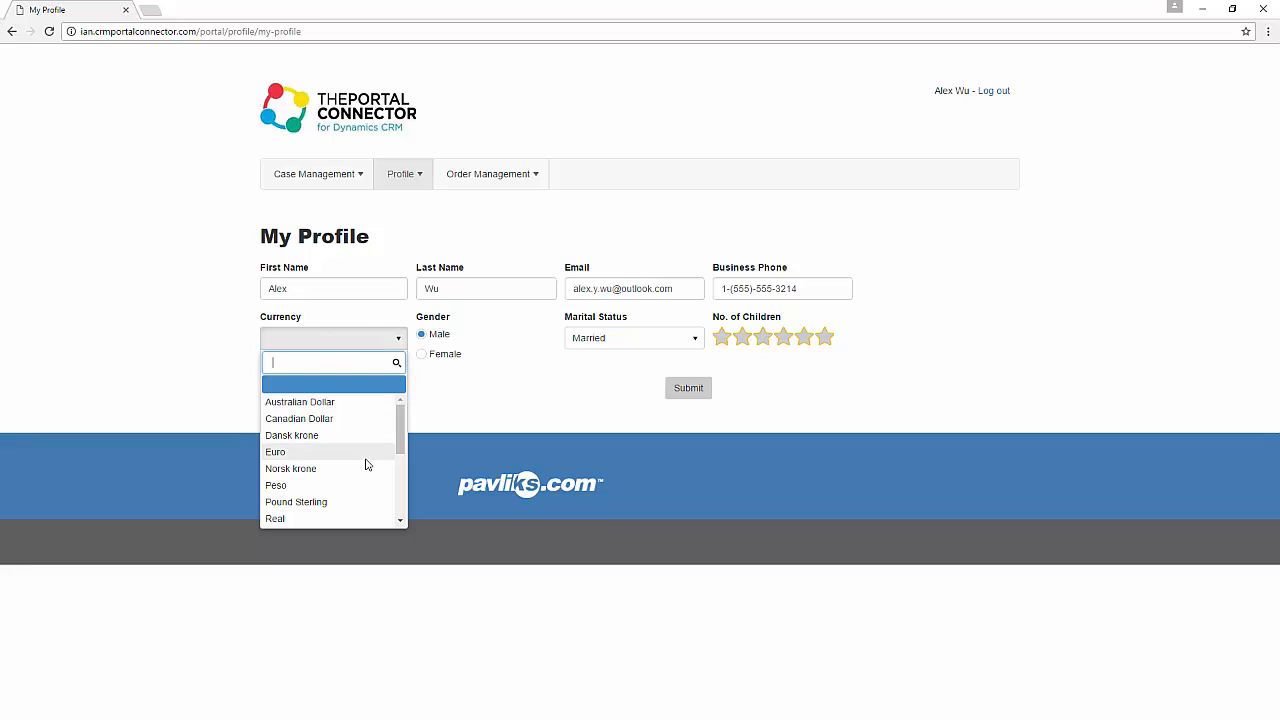
pyautogui.click(784, 336)
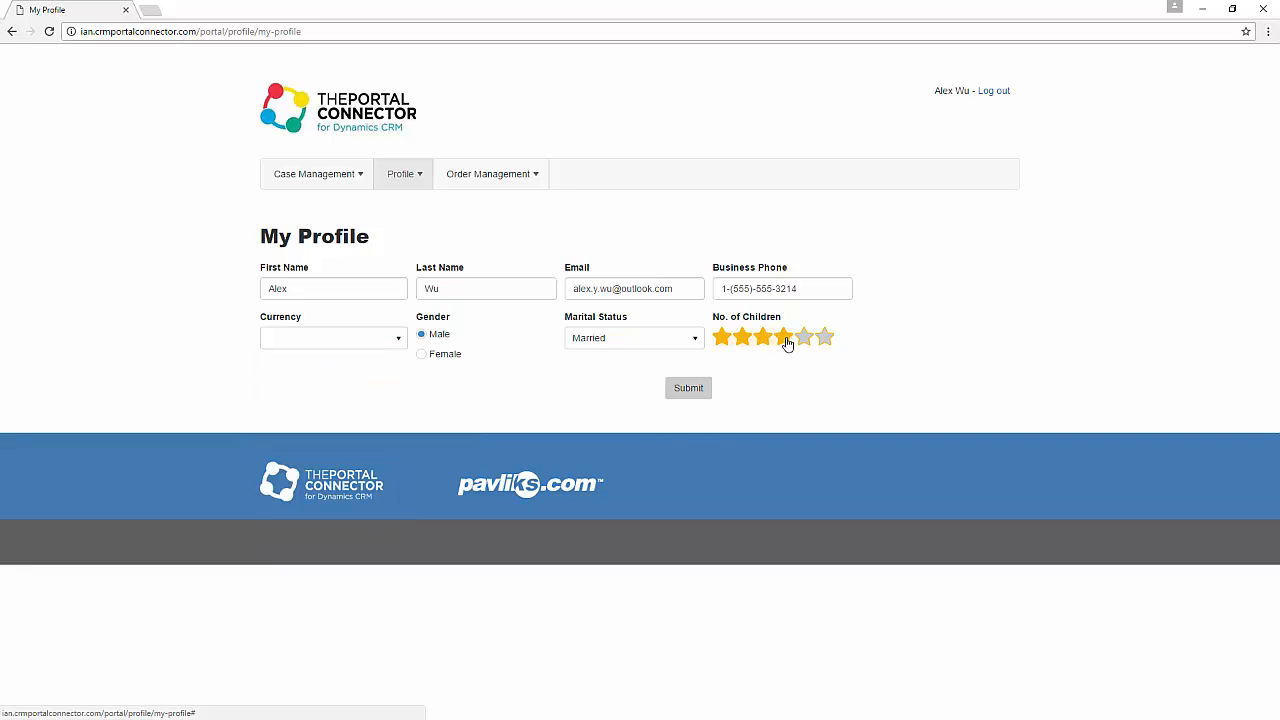